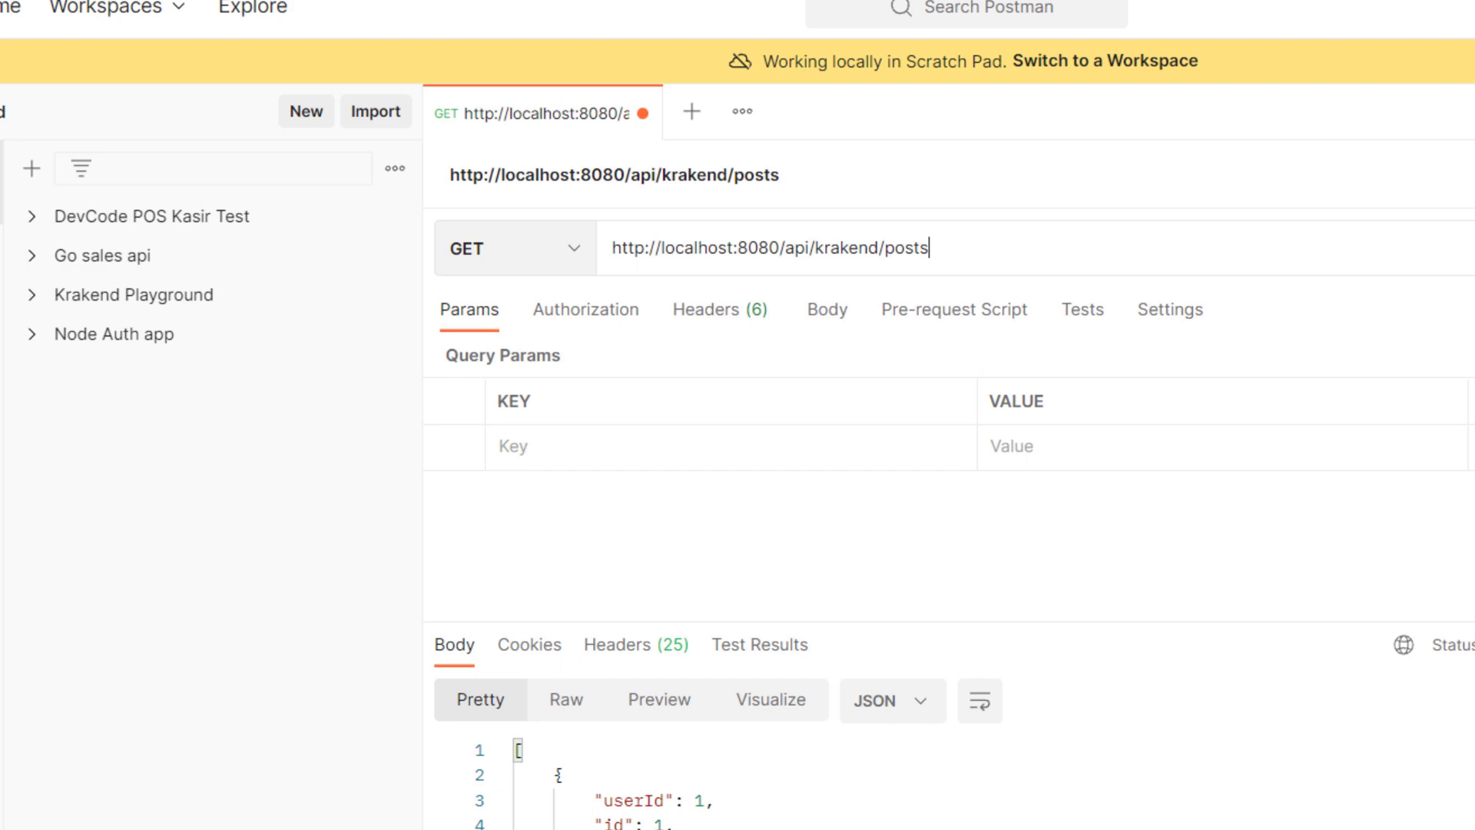
Send GET localhost:8080/api/krakend/posts twice and confirm a 200 OK posts list
click(1357, 212)
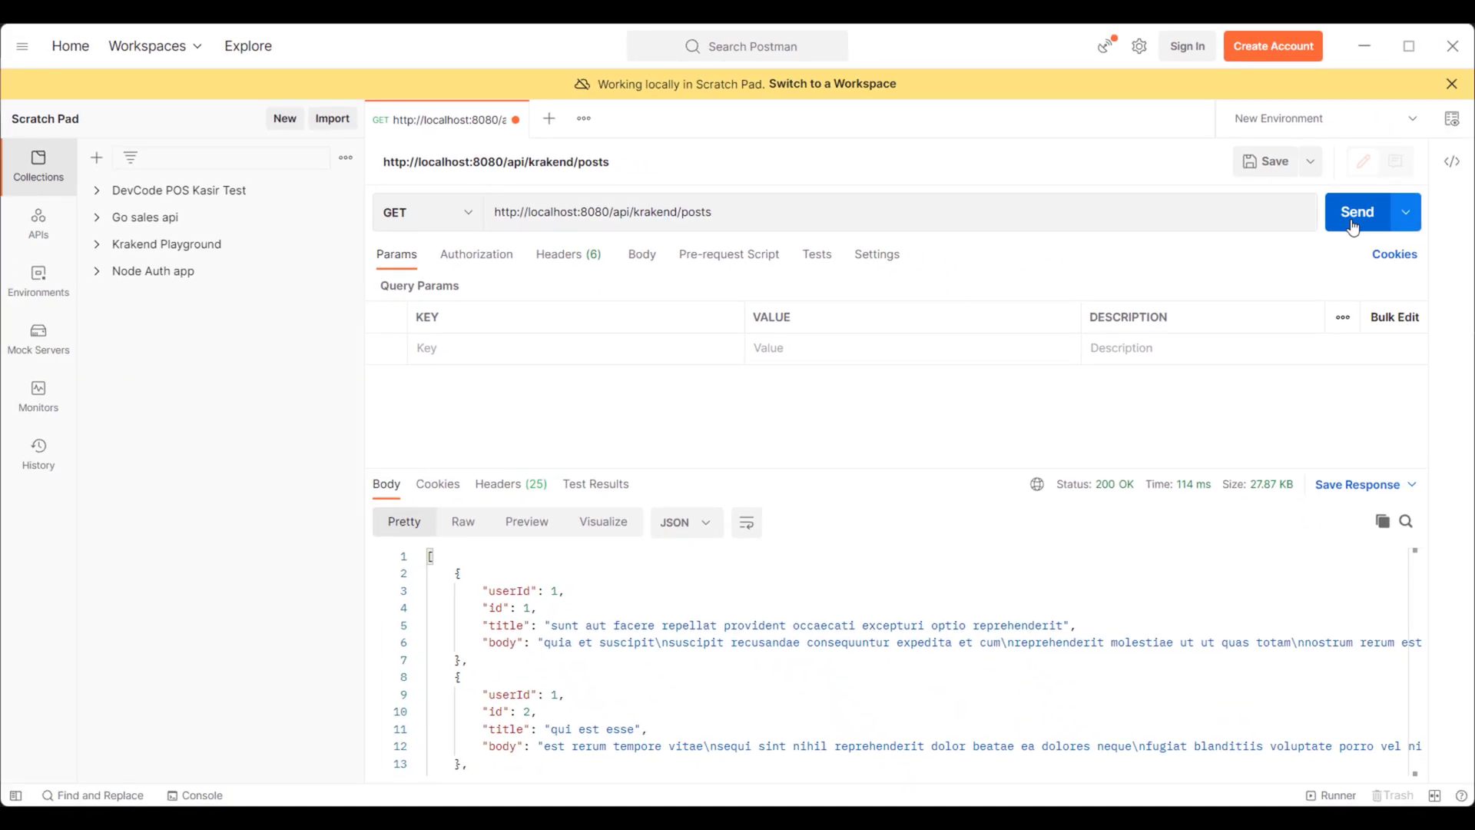
click(1357, 211)
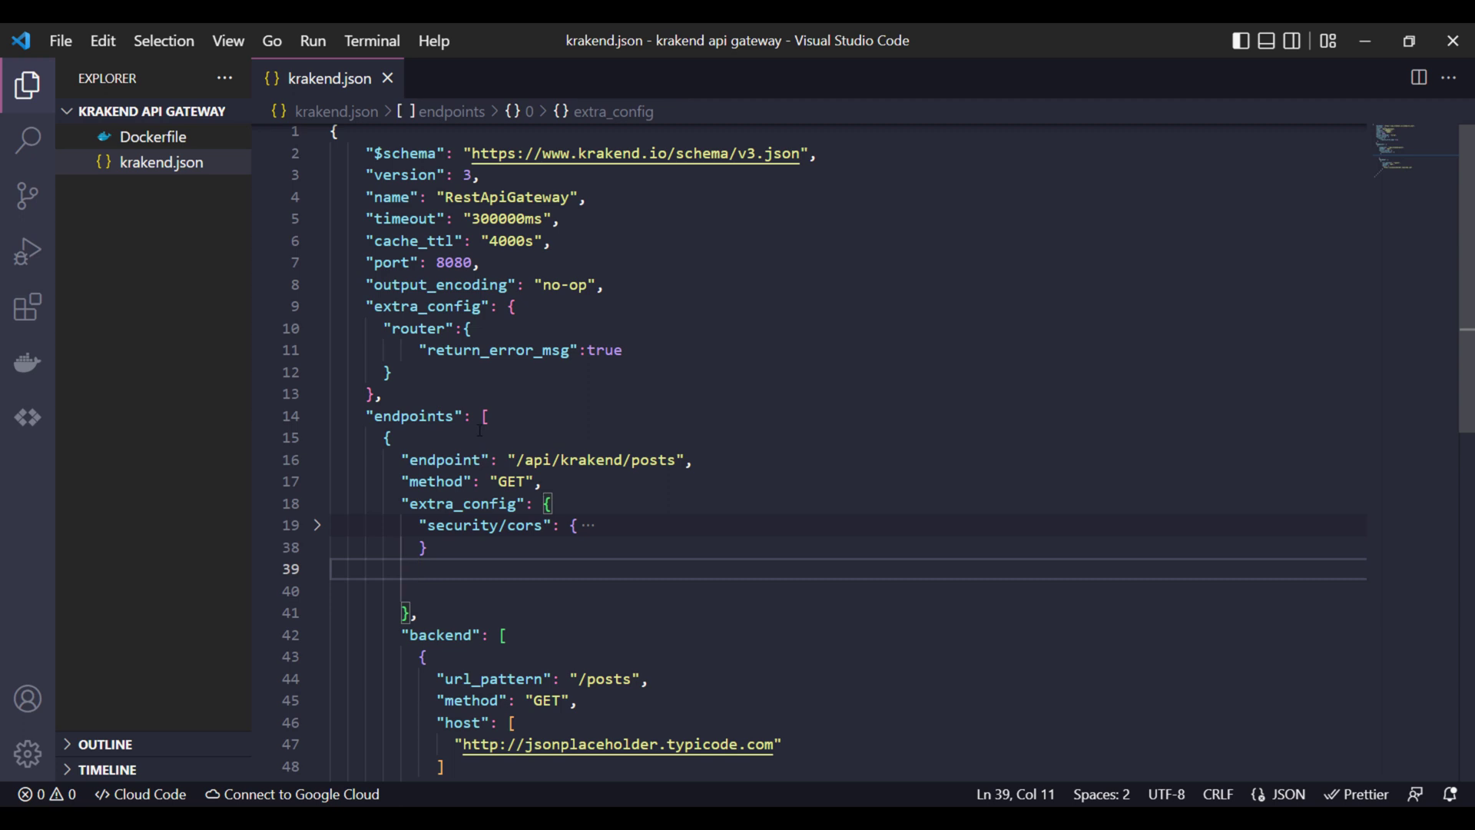
Add a "qos/ratelimit/router" key under the endpoint's extra_config via IntelliSense
click(409, 417)
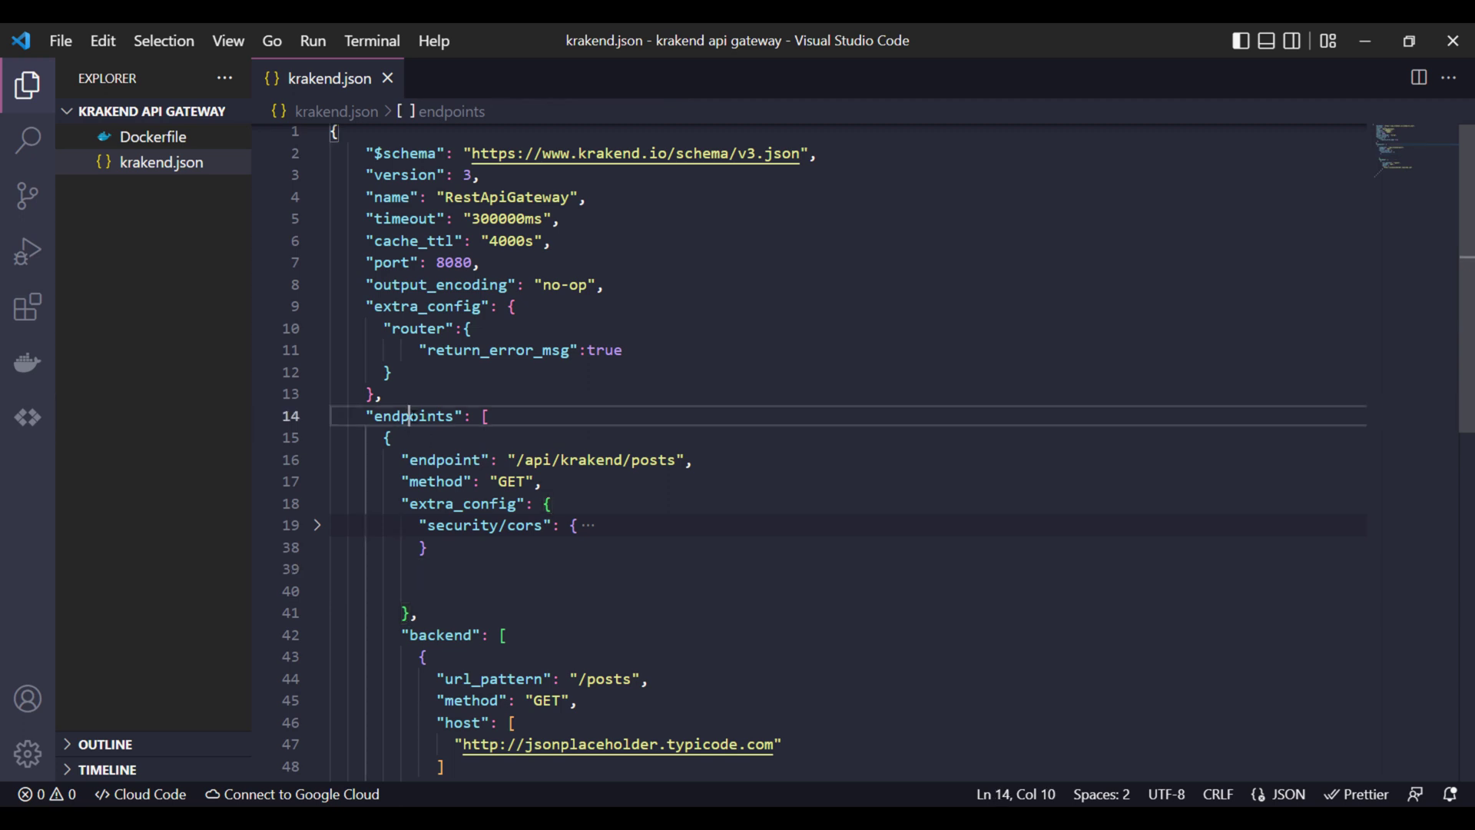
click(470, 504)
text(,)
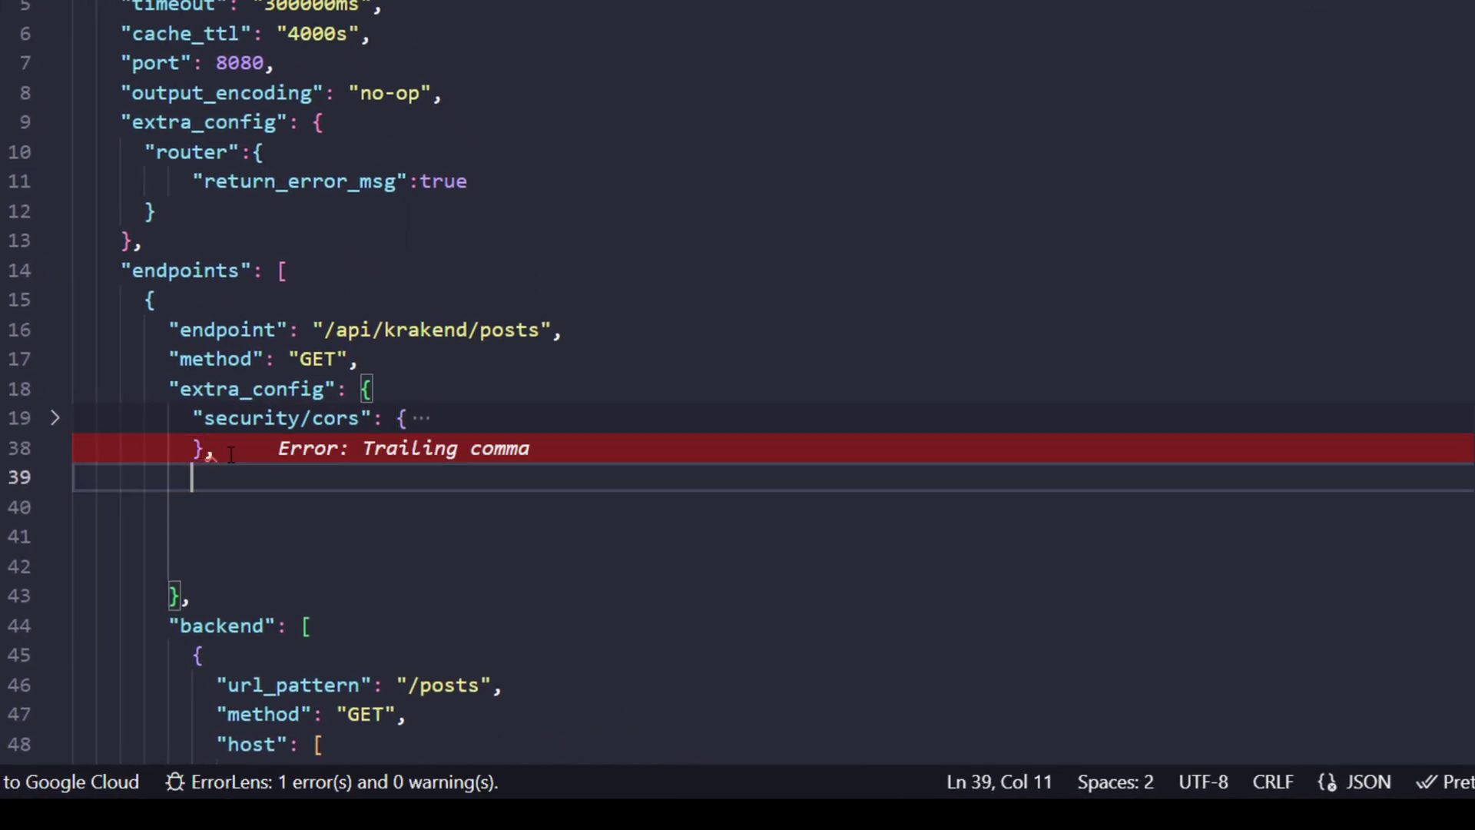
text("q)
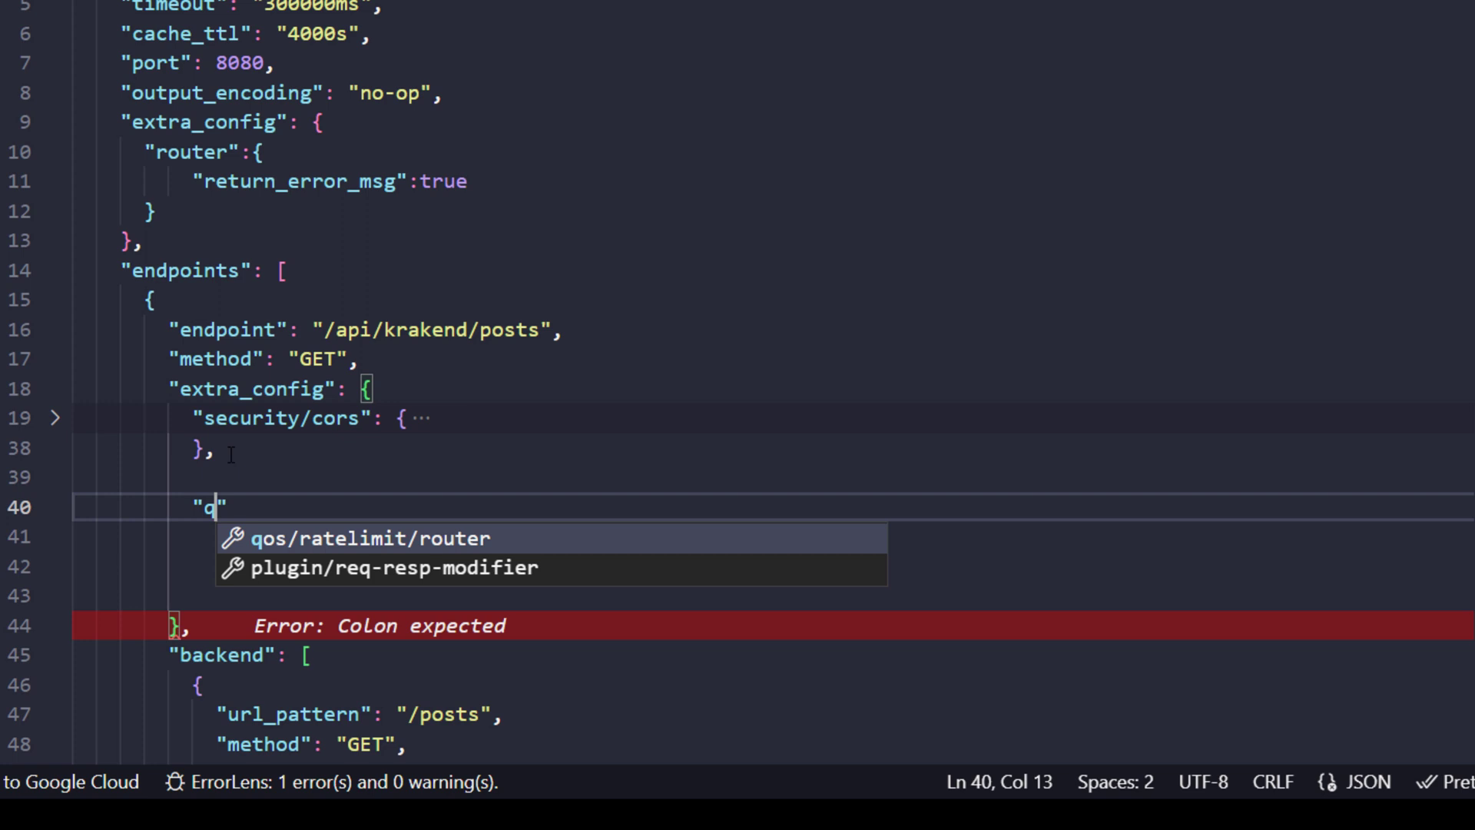
text(os)
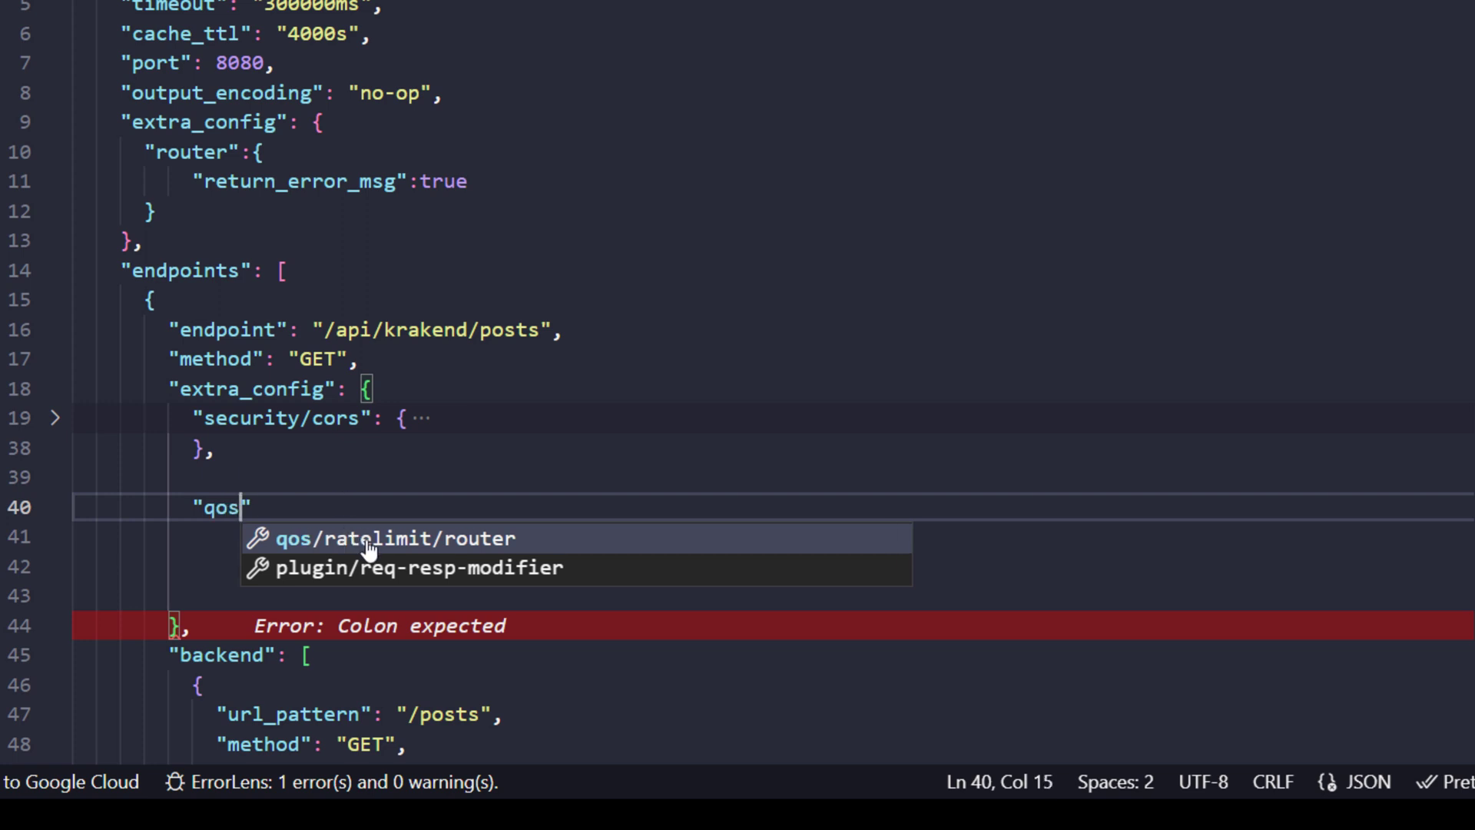
mouse_move(388, 550)
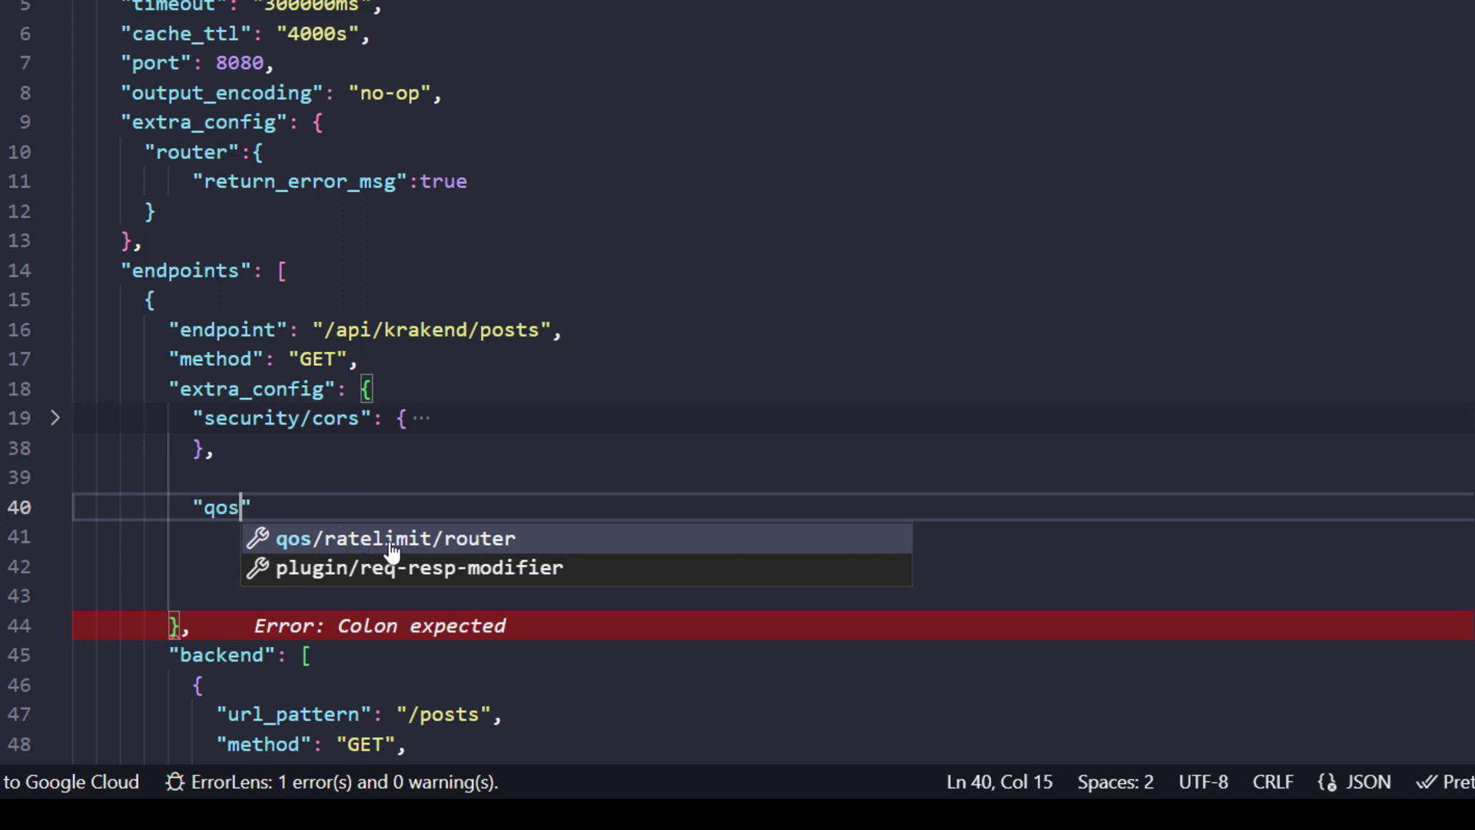
click(392, 538)
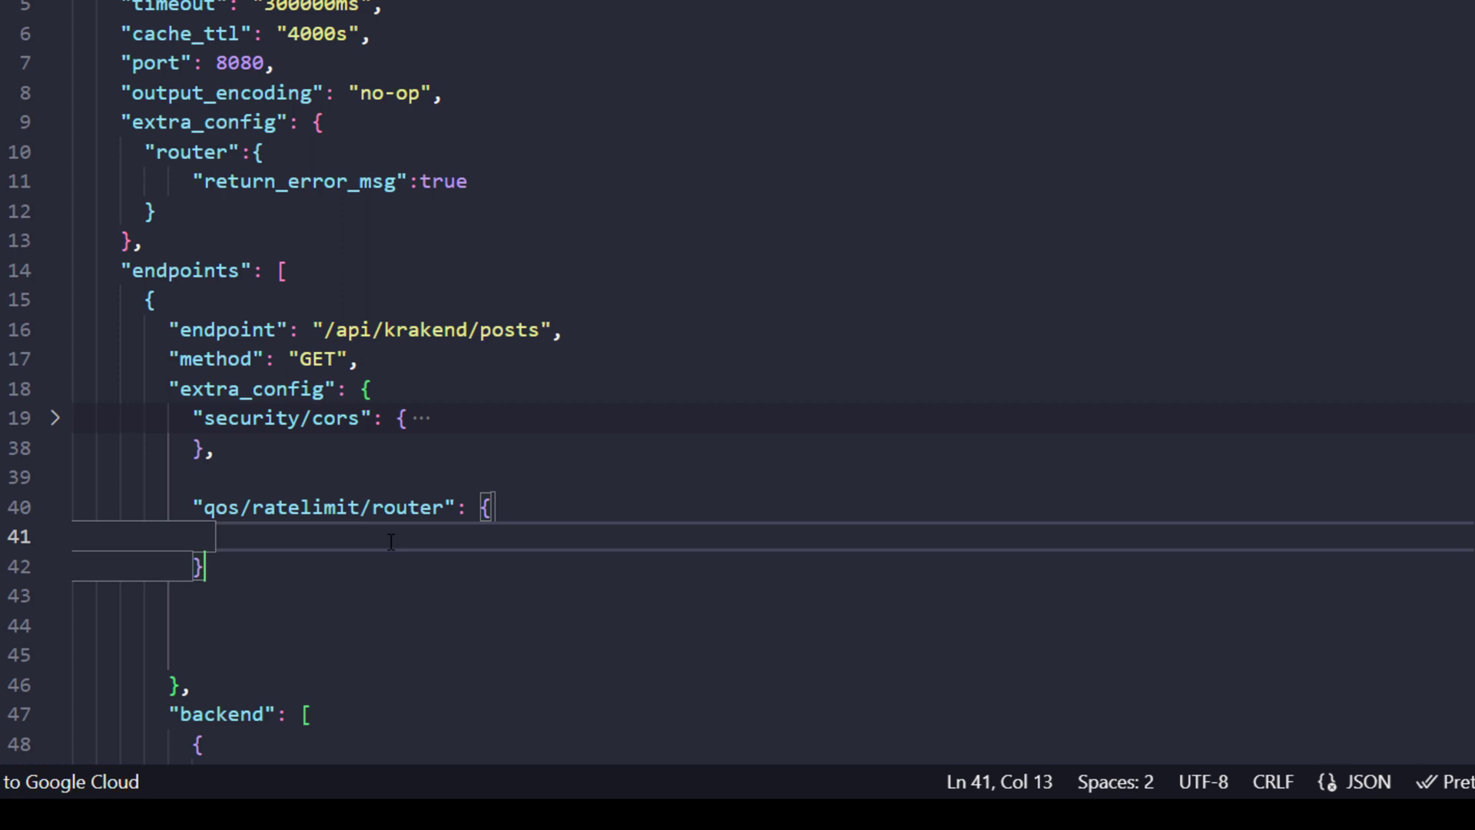
Fill the block with max_rate 2, client_max_rate 1 and a strategy value
text("max_rate": 0)
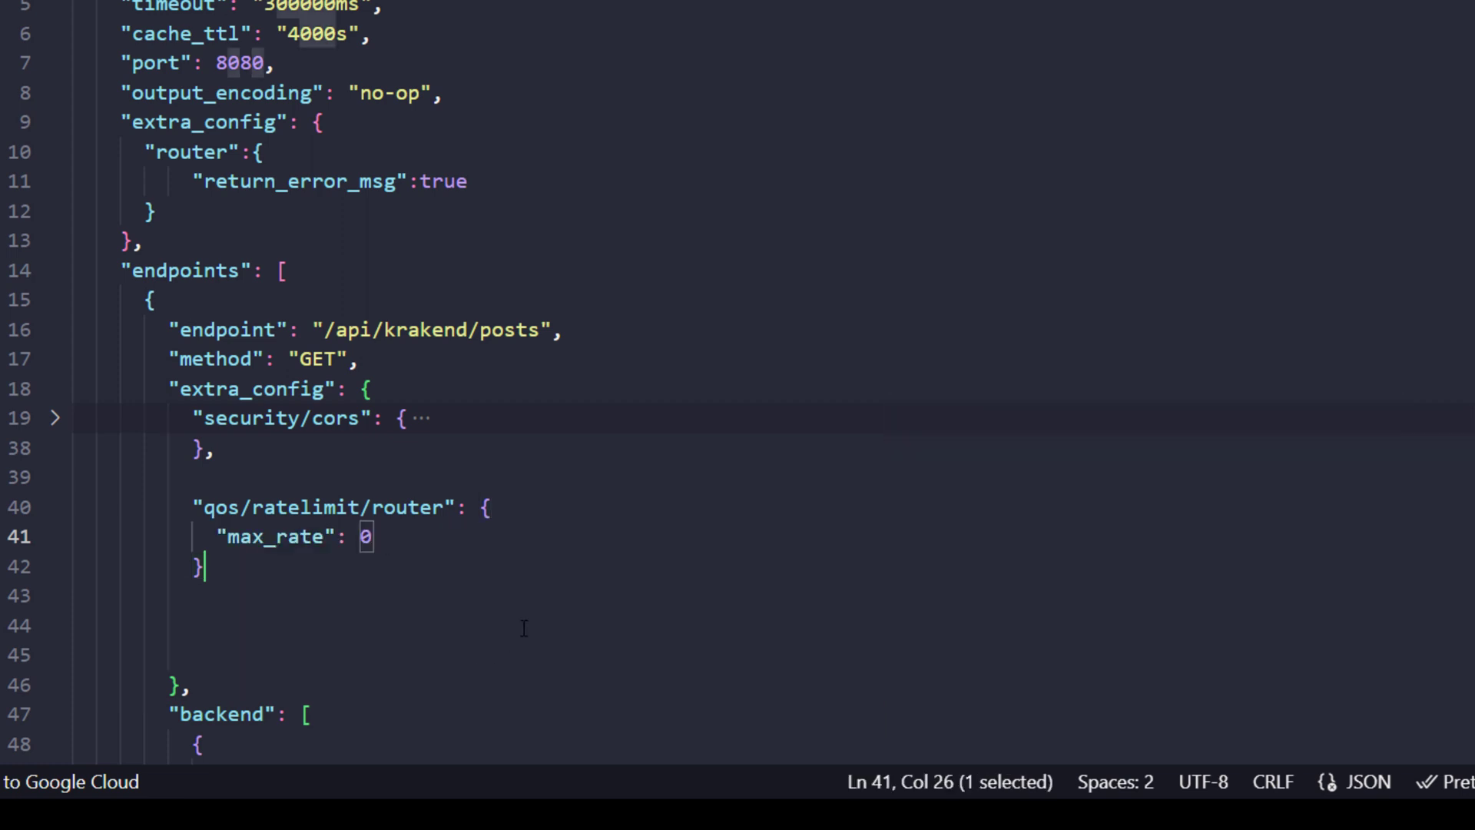
mouse_move(445, 575)
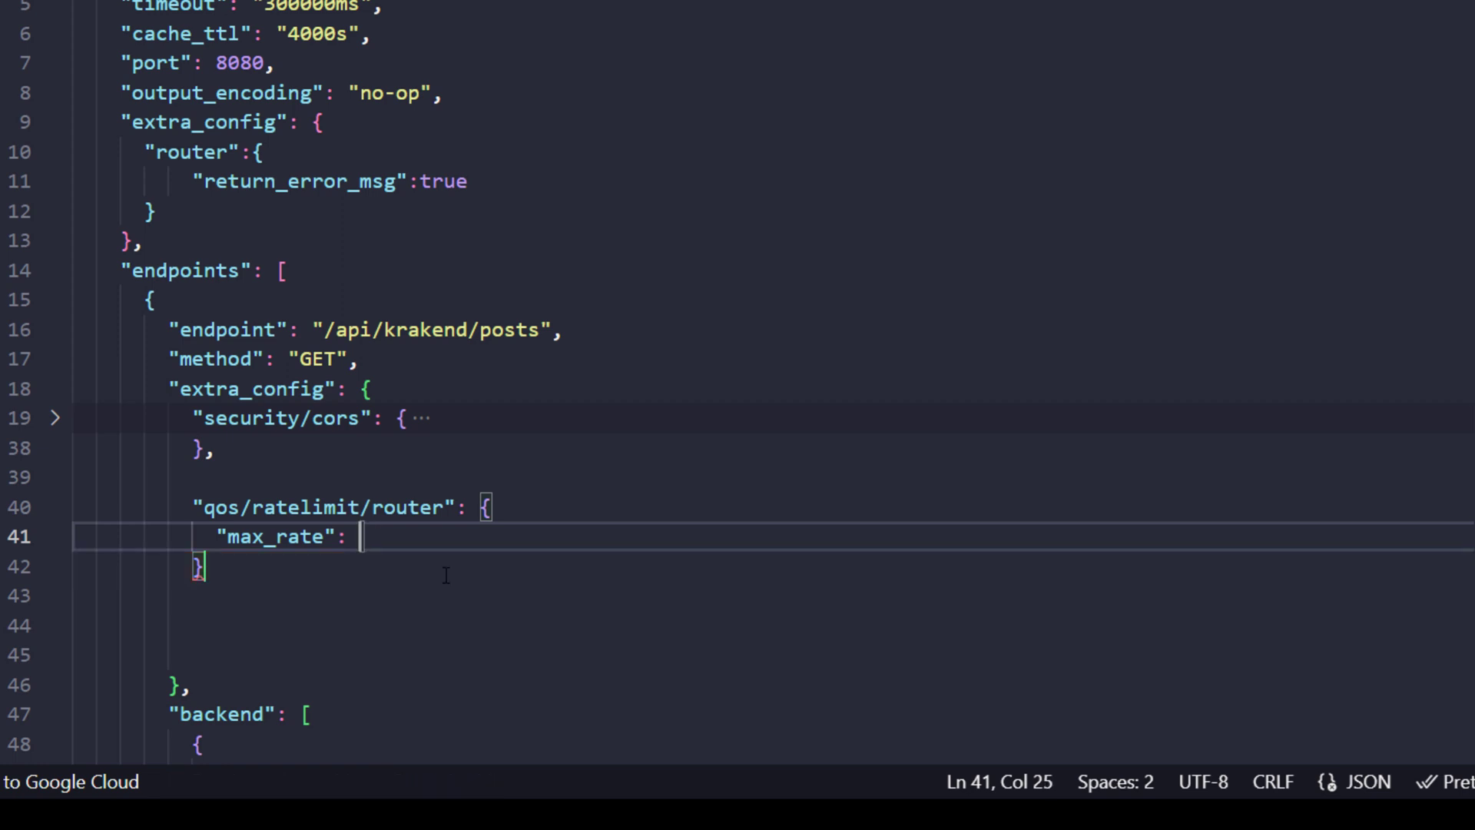
text(2,)
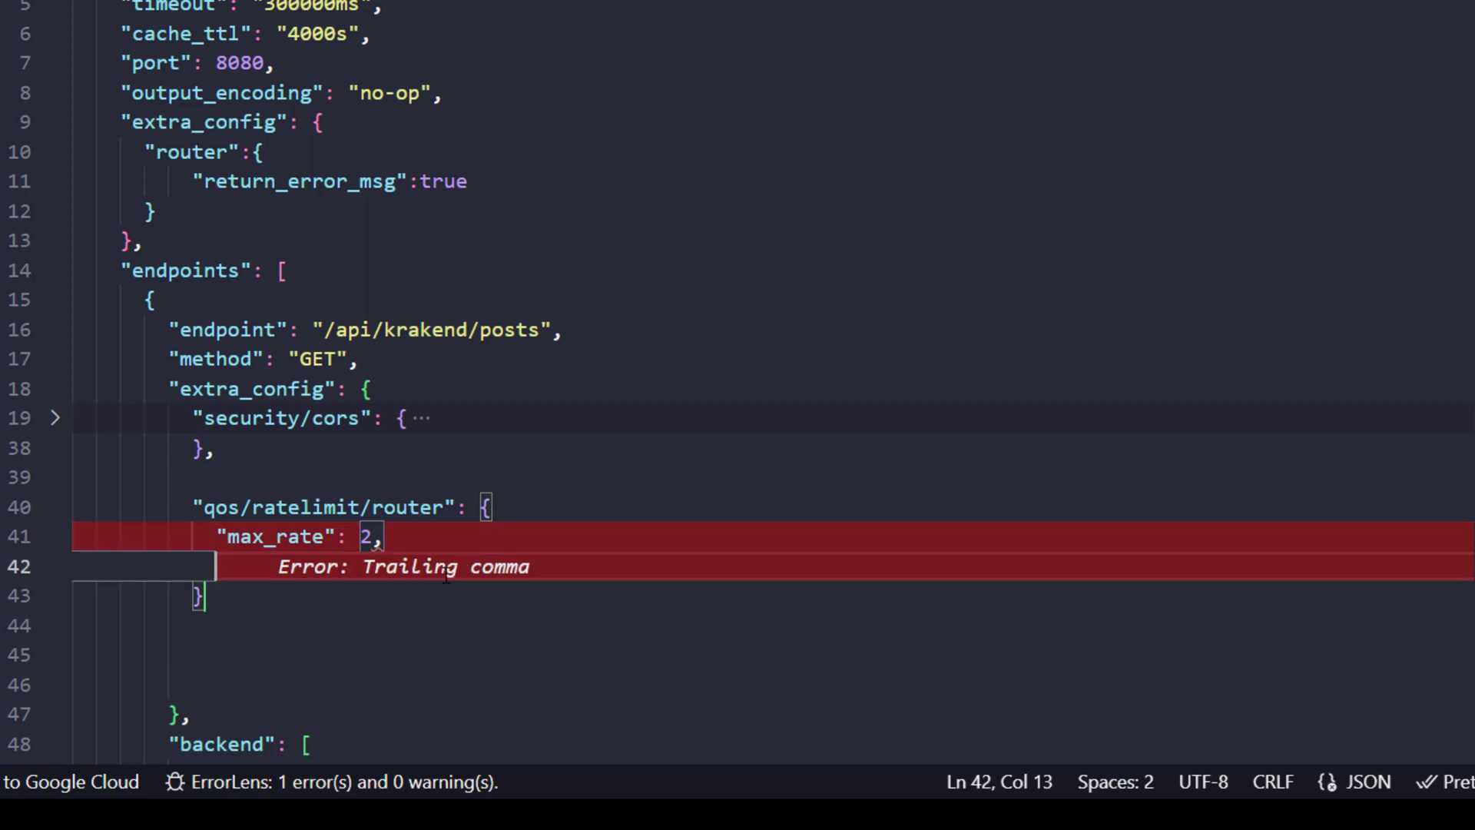
text("client_max_rate": 0)
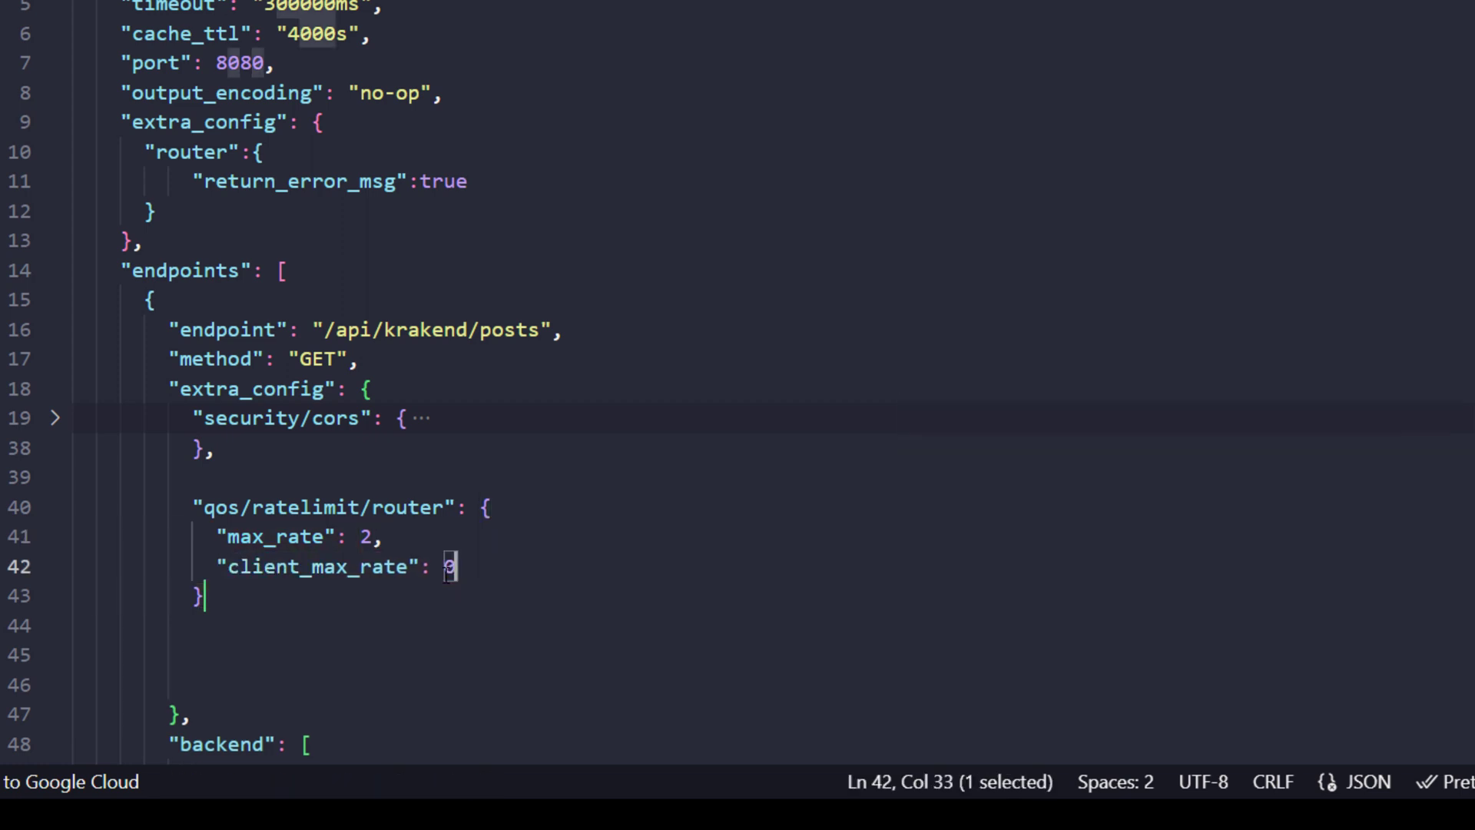
text(1)
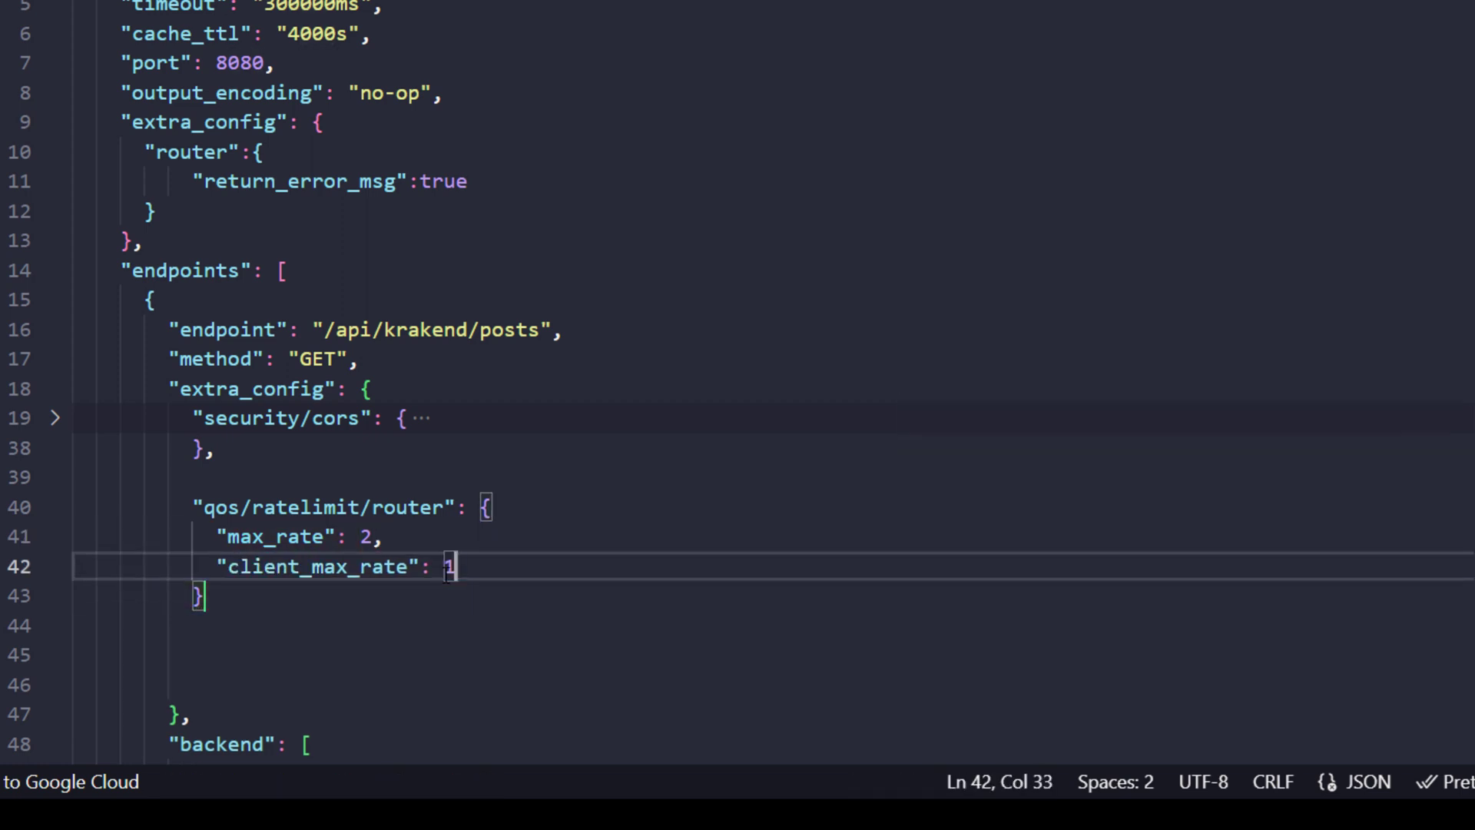
mouse_move(600, 669)
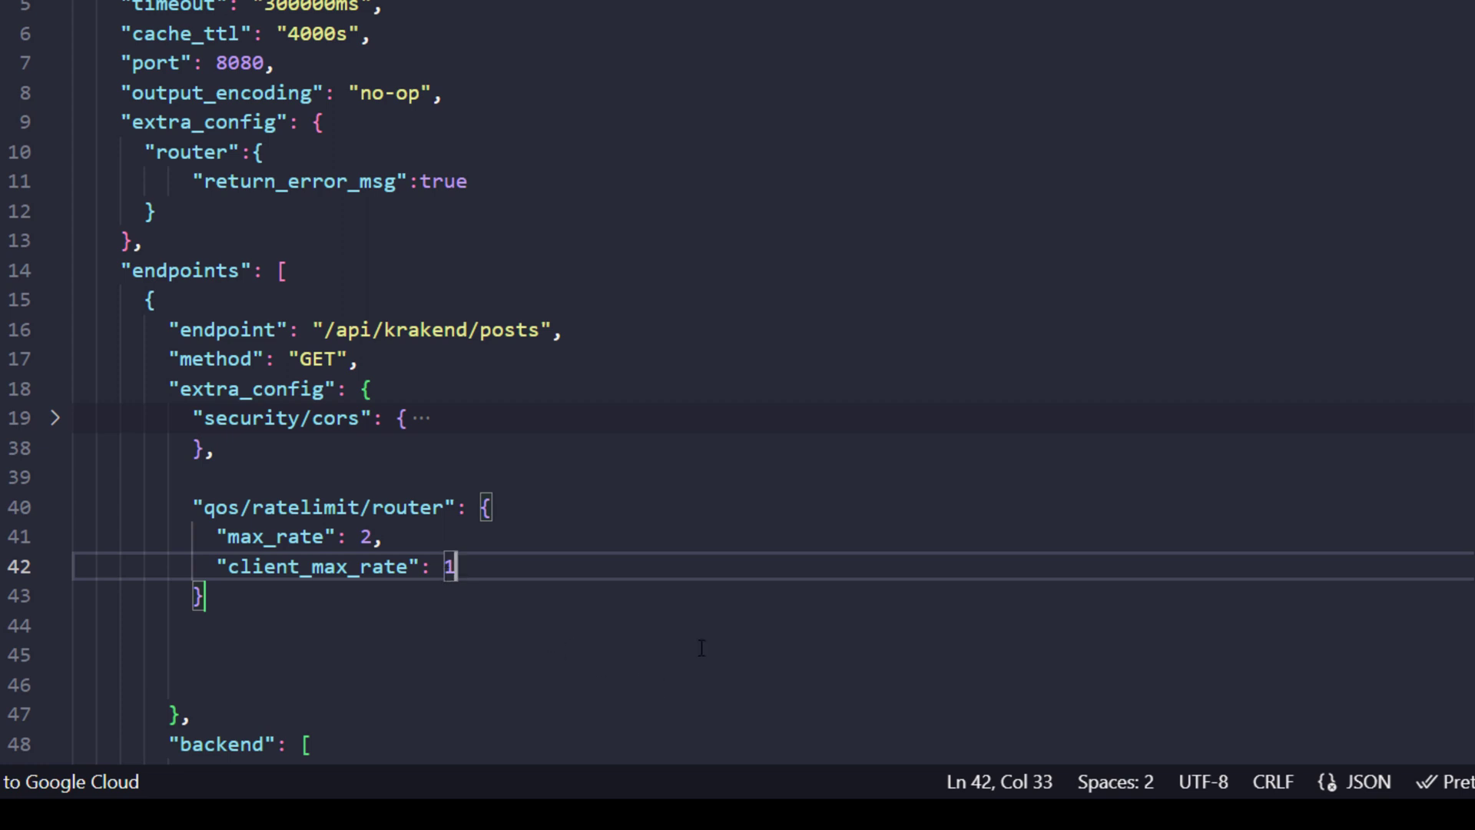
text(,)
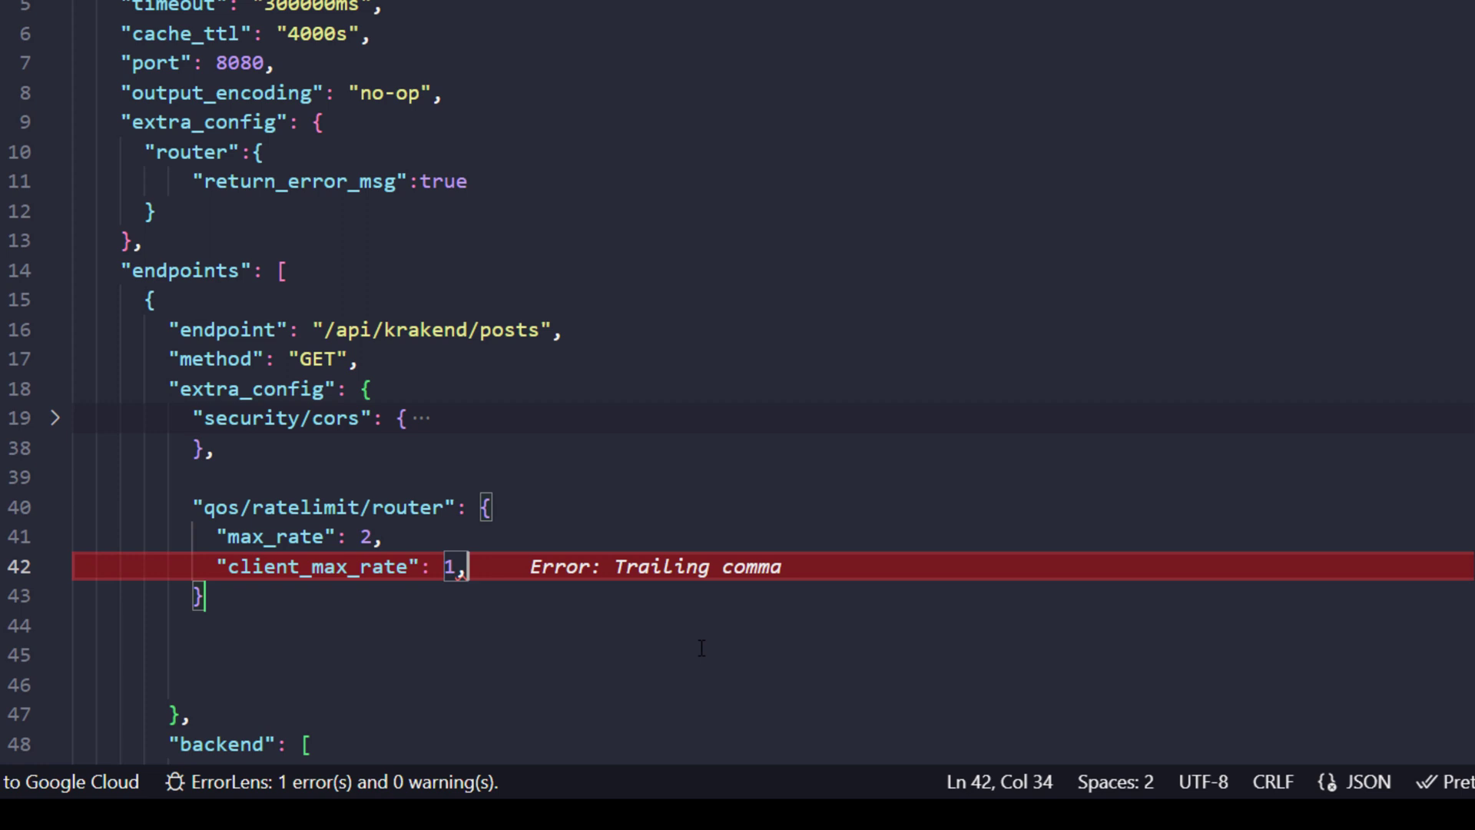
key(Backspace)
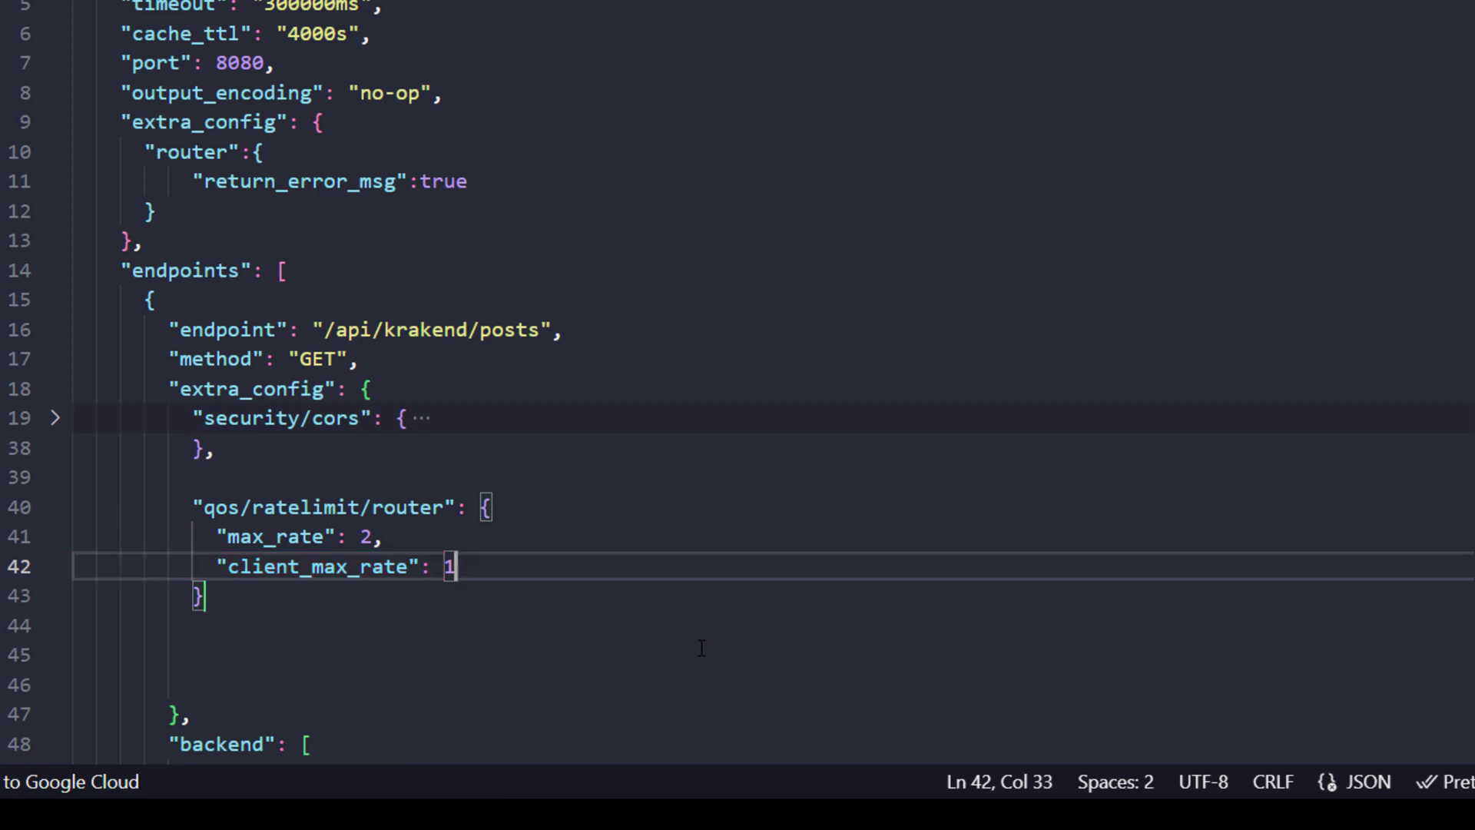
text(,)
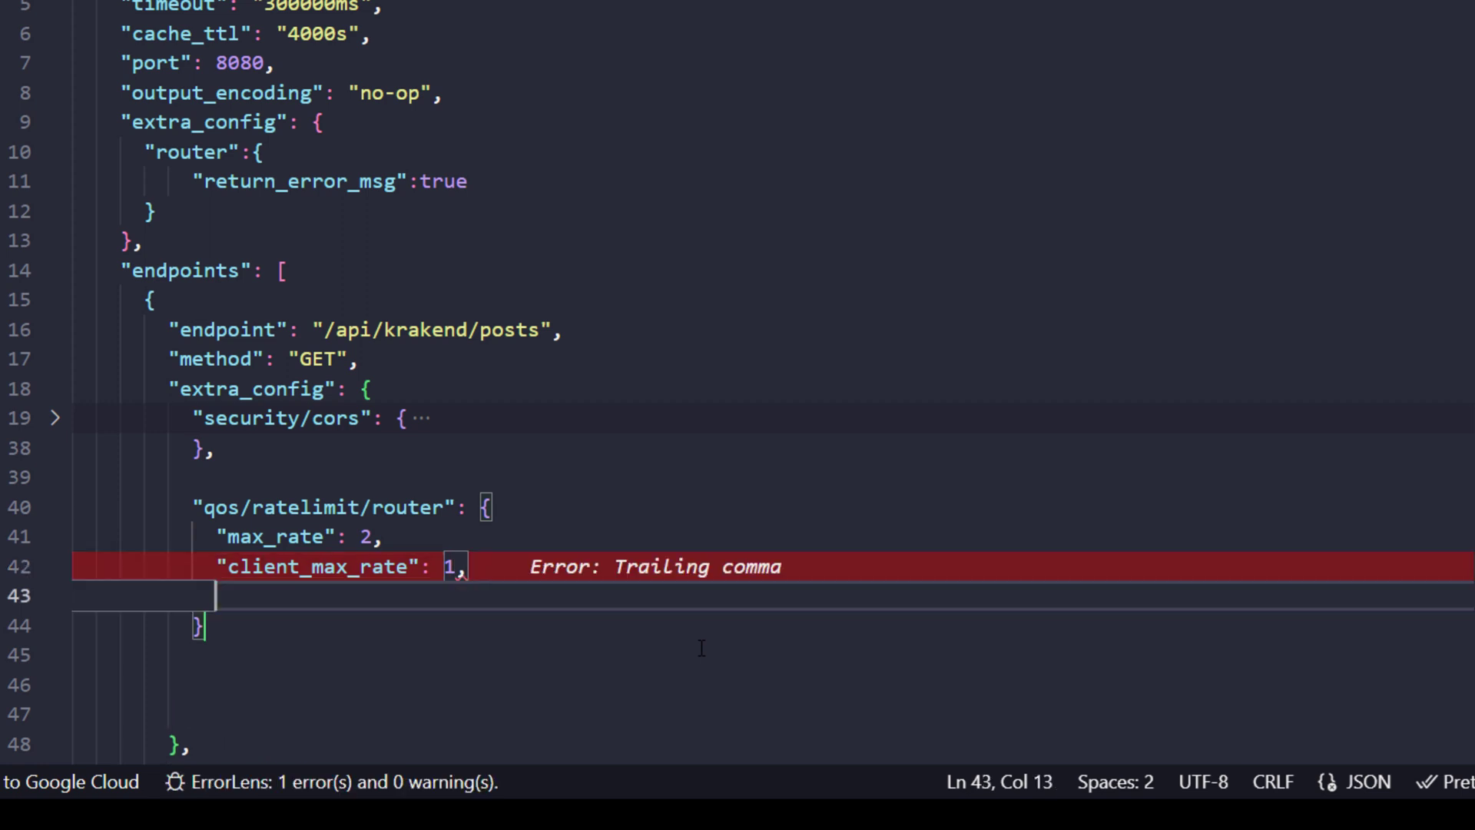
text("strategy":)
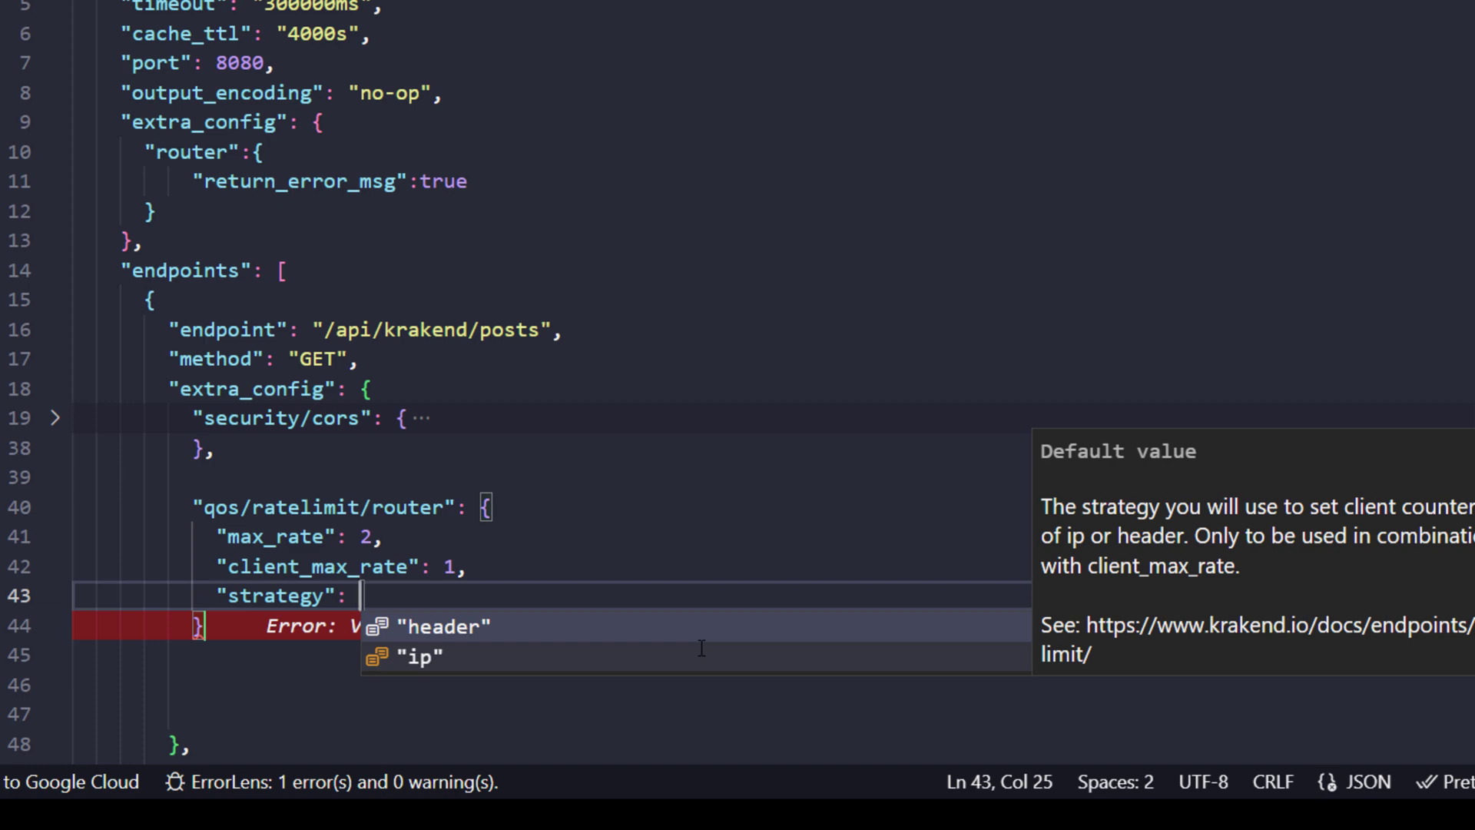
click(420, 657)
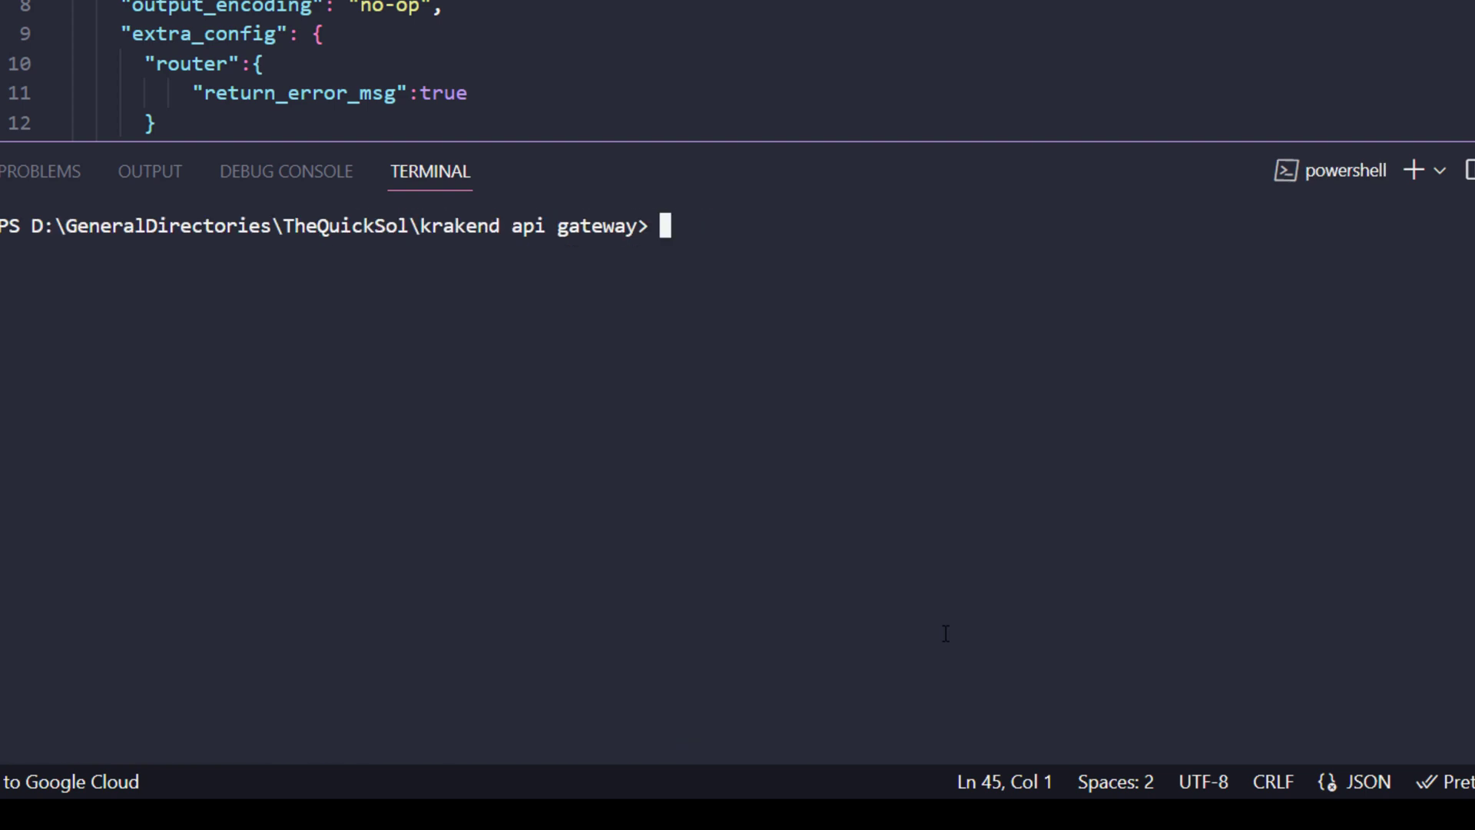
Run docker build . -t krakend in the terminal to rebuild the gateway image
text(docker build . -t krakend)
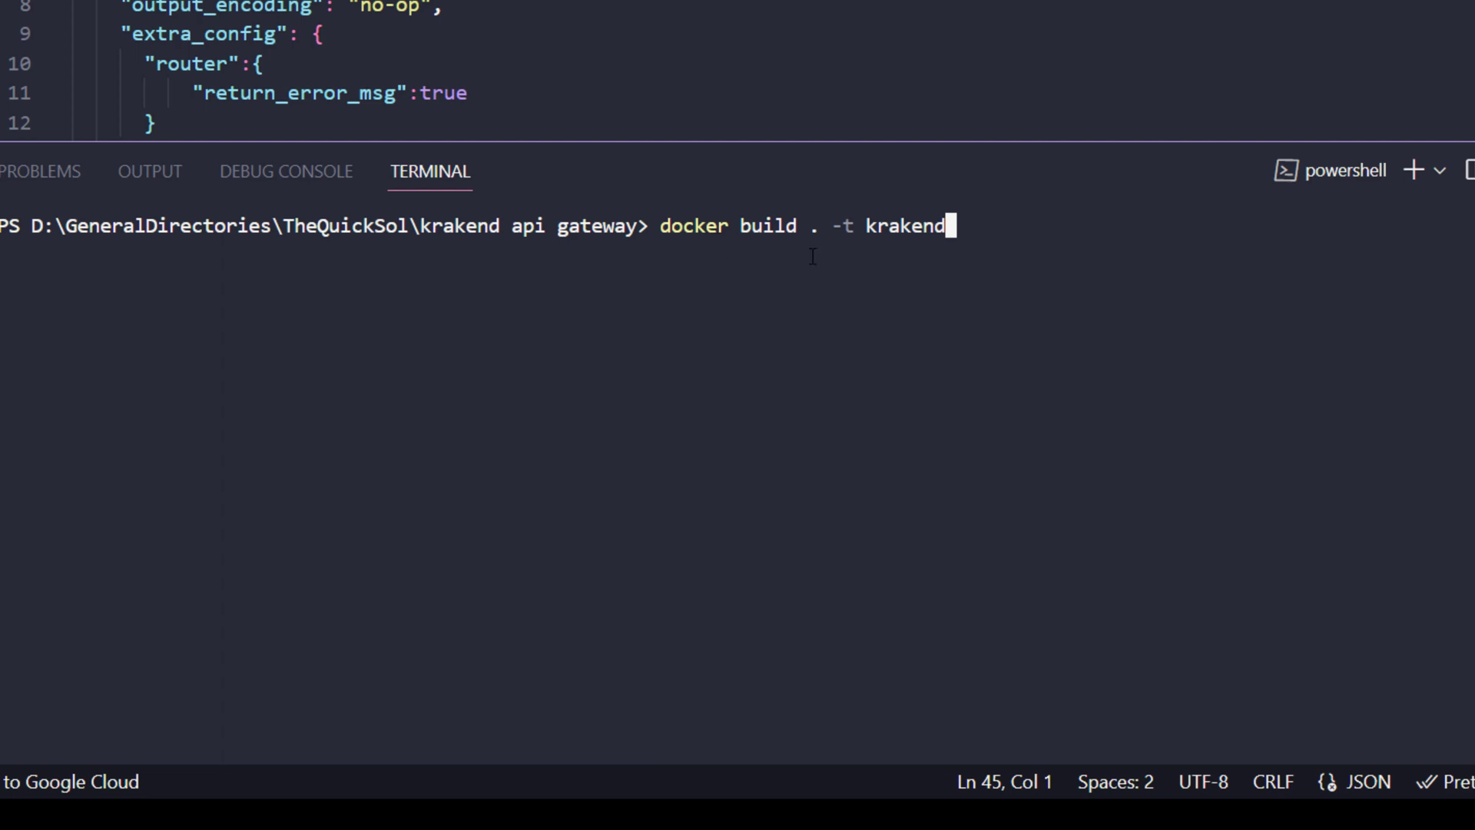
mouse_move(859, 243)
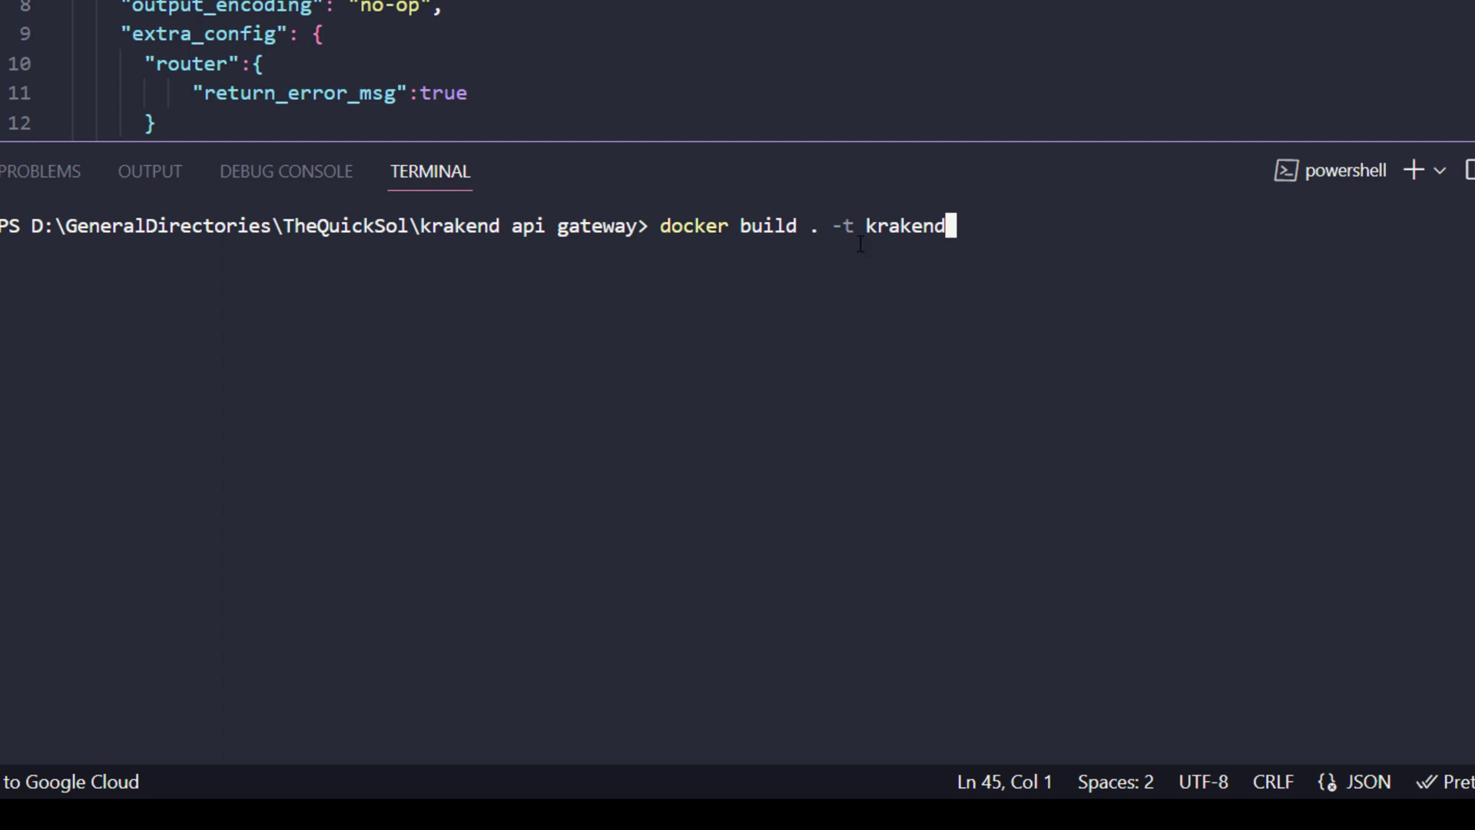
key(Enter)
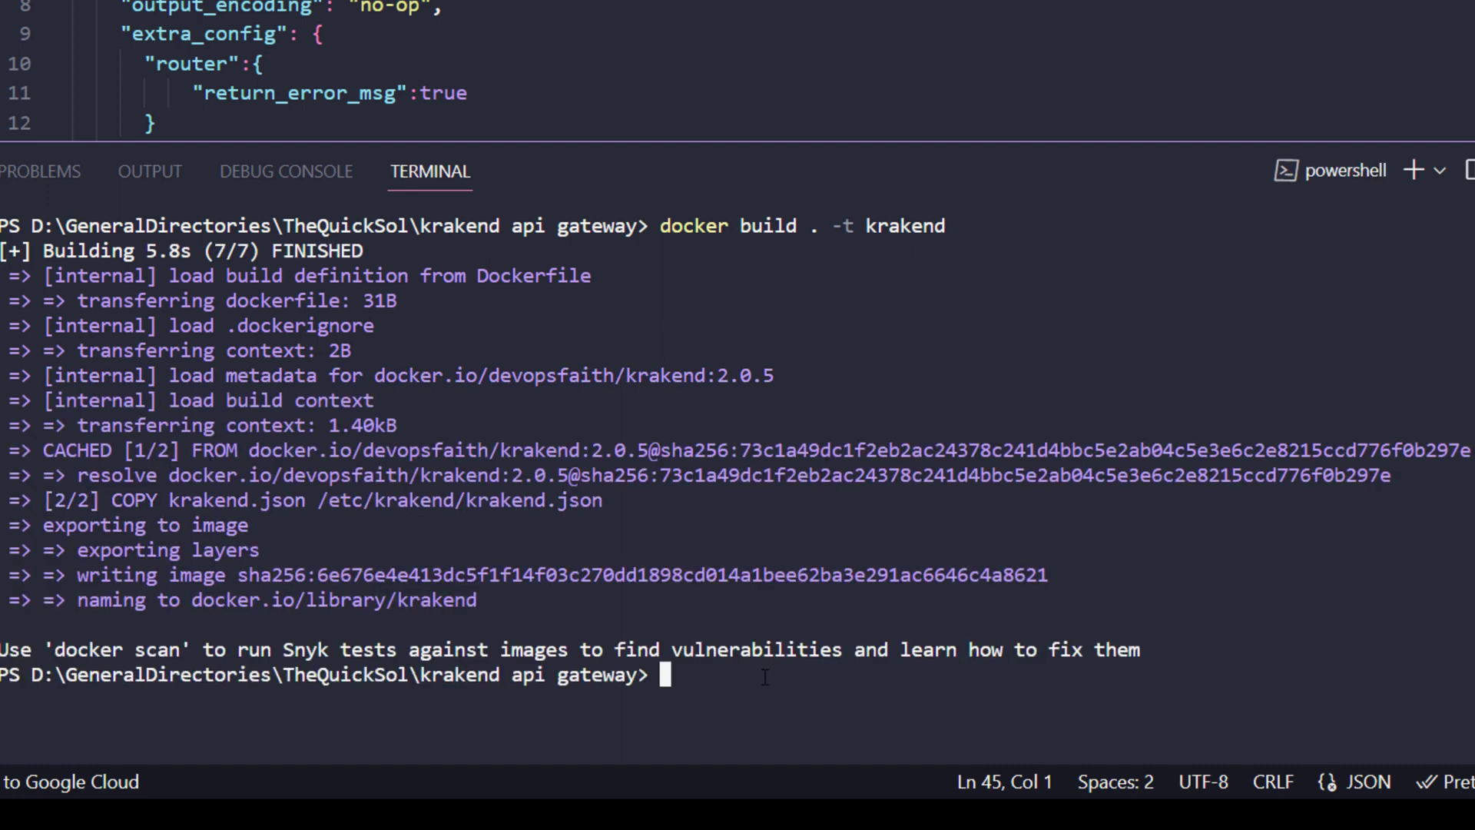
text(docker build . -t krakend)
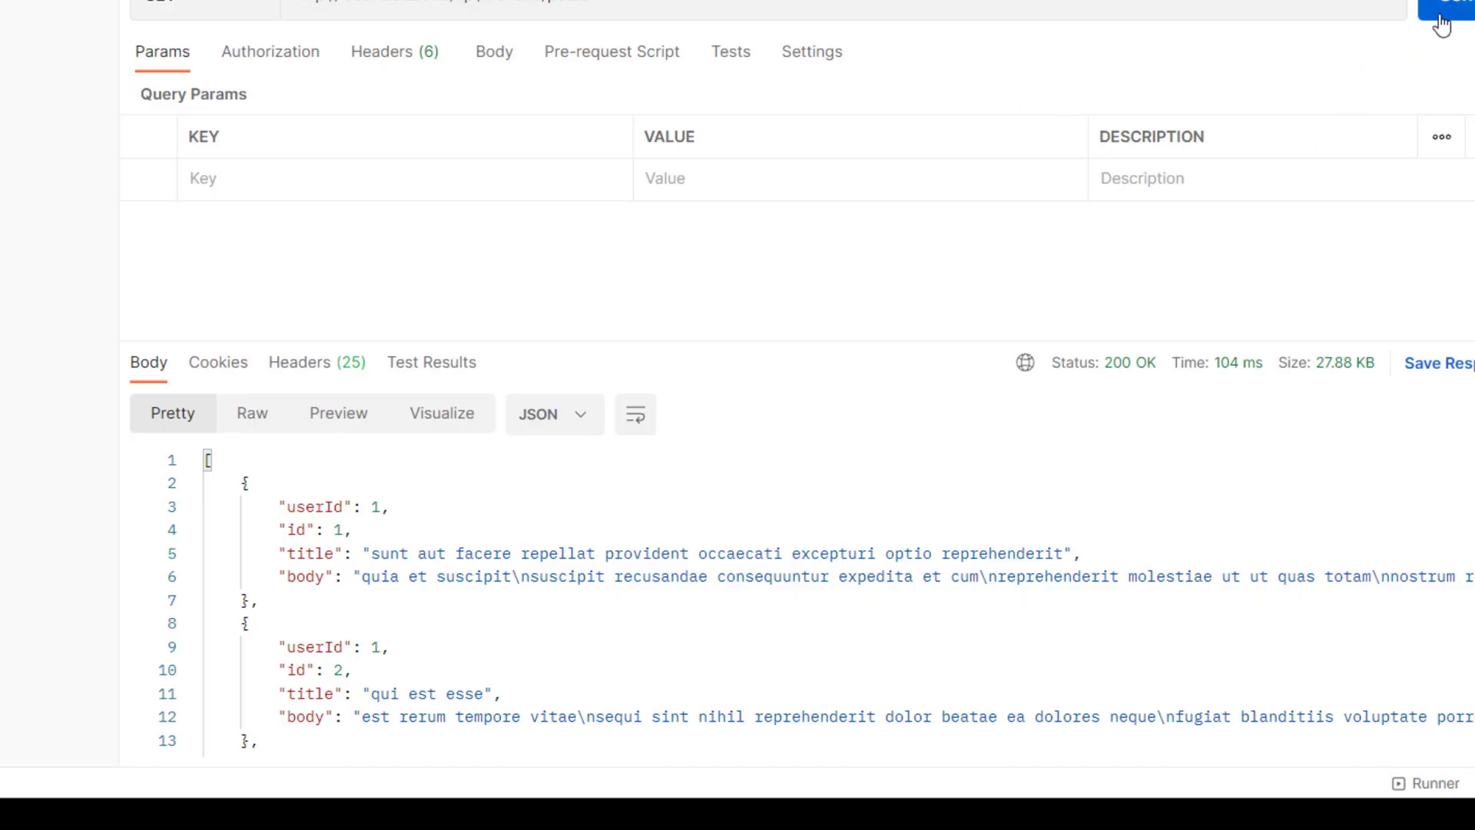
Send the posts request three times until the gateway returns 429 Too Many Requests
click(1432, 11)
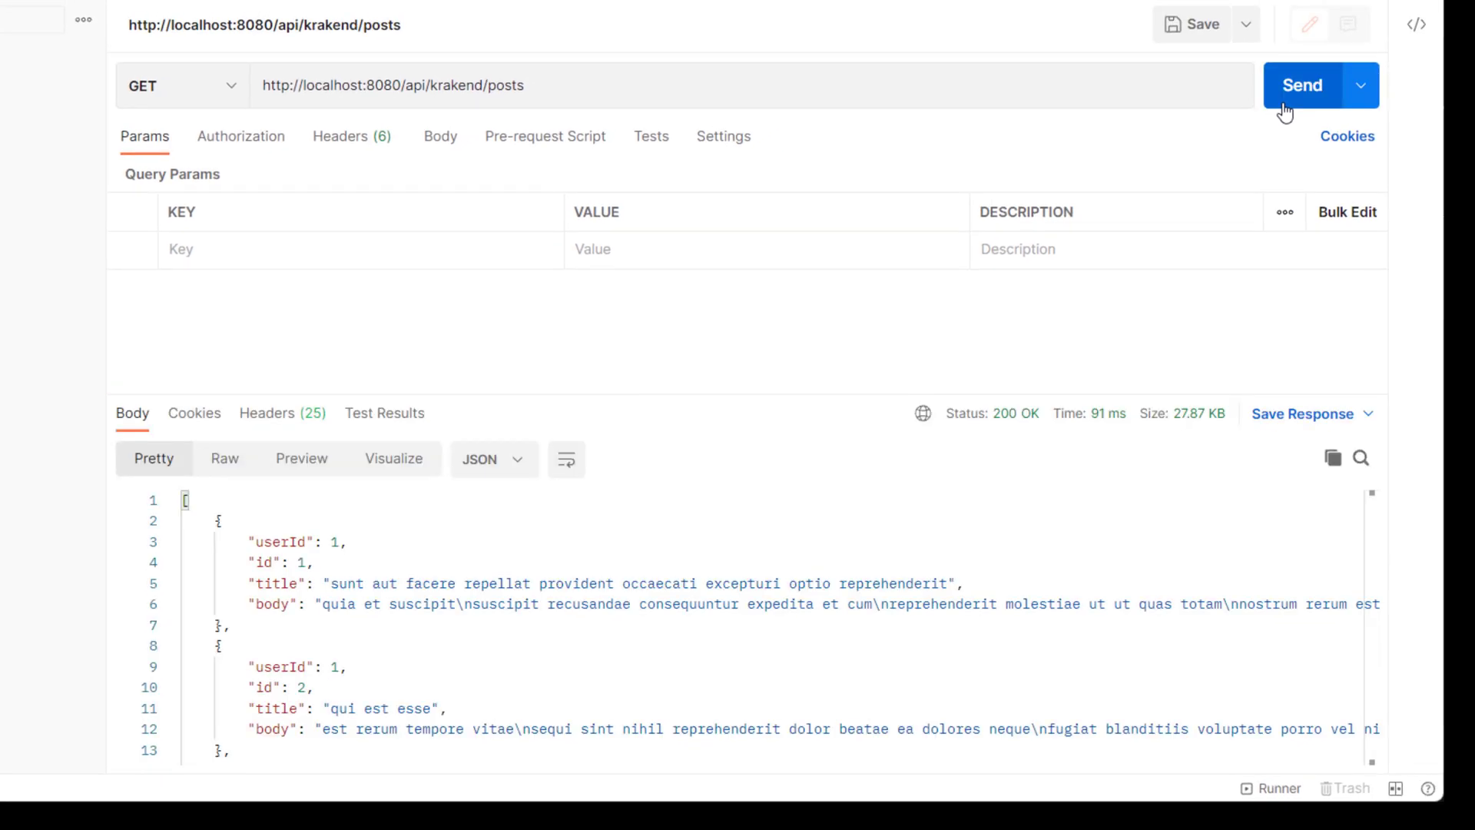
click(1302, 85)
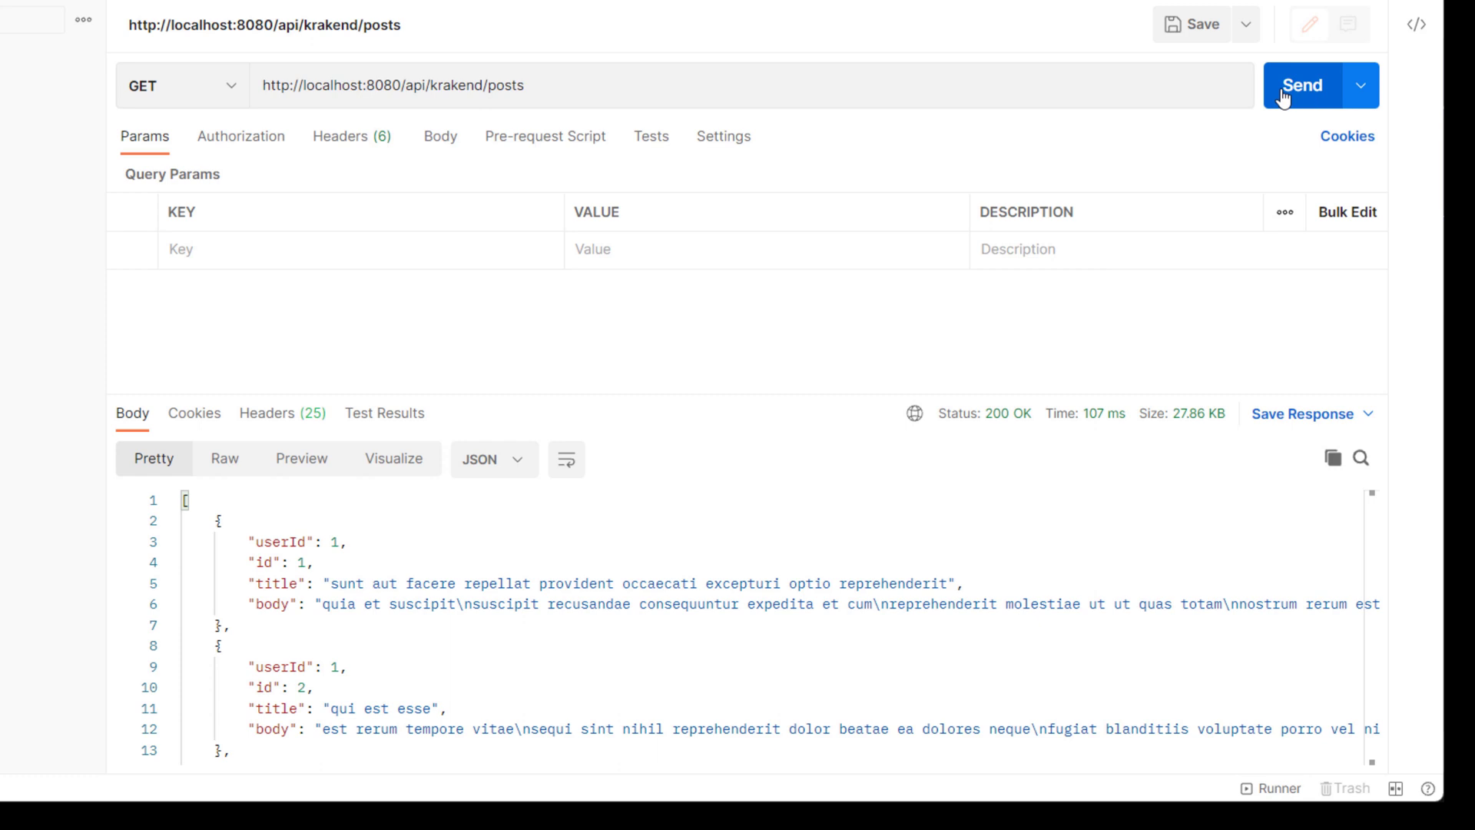
click(1302, 85)
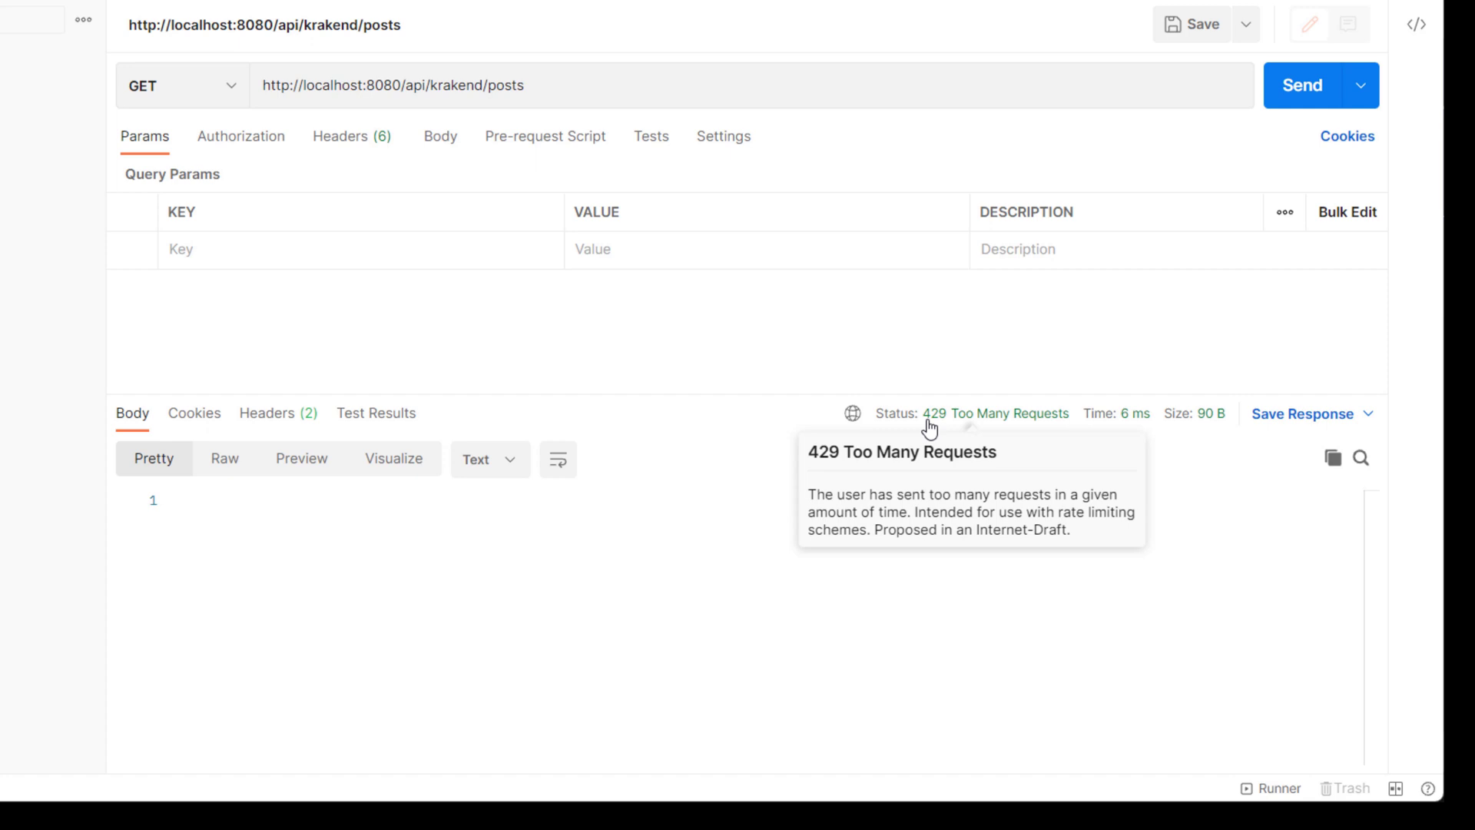
mouse_move(877, 517)
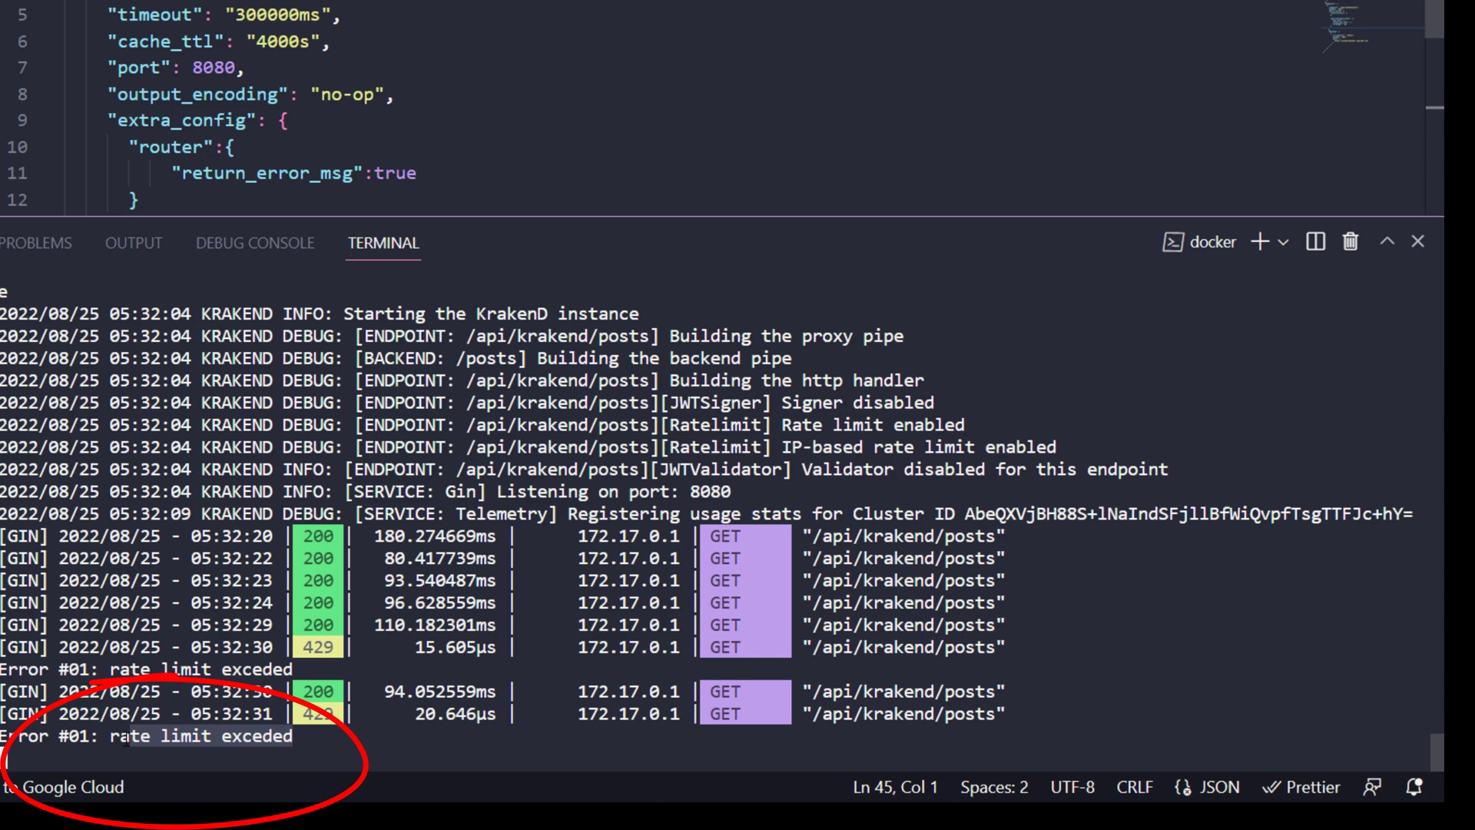
Change max_rate in the qos/ratelimit/router block from 2 to 15
click(418, 174)
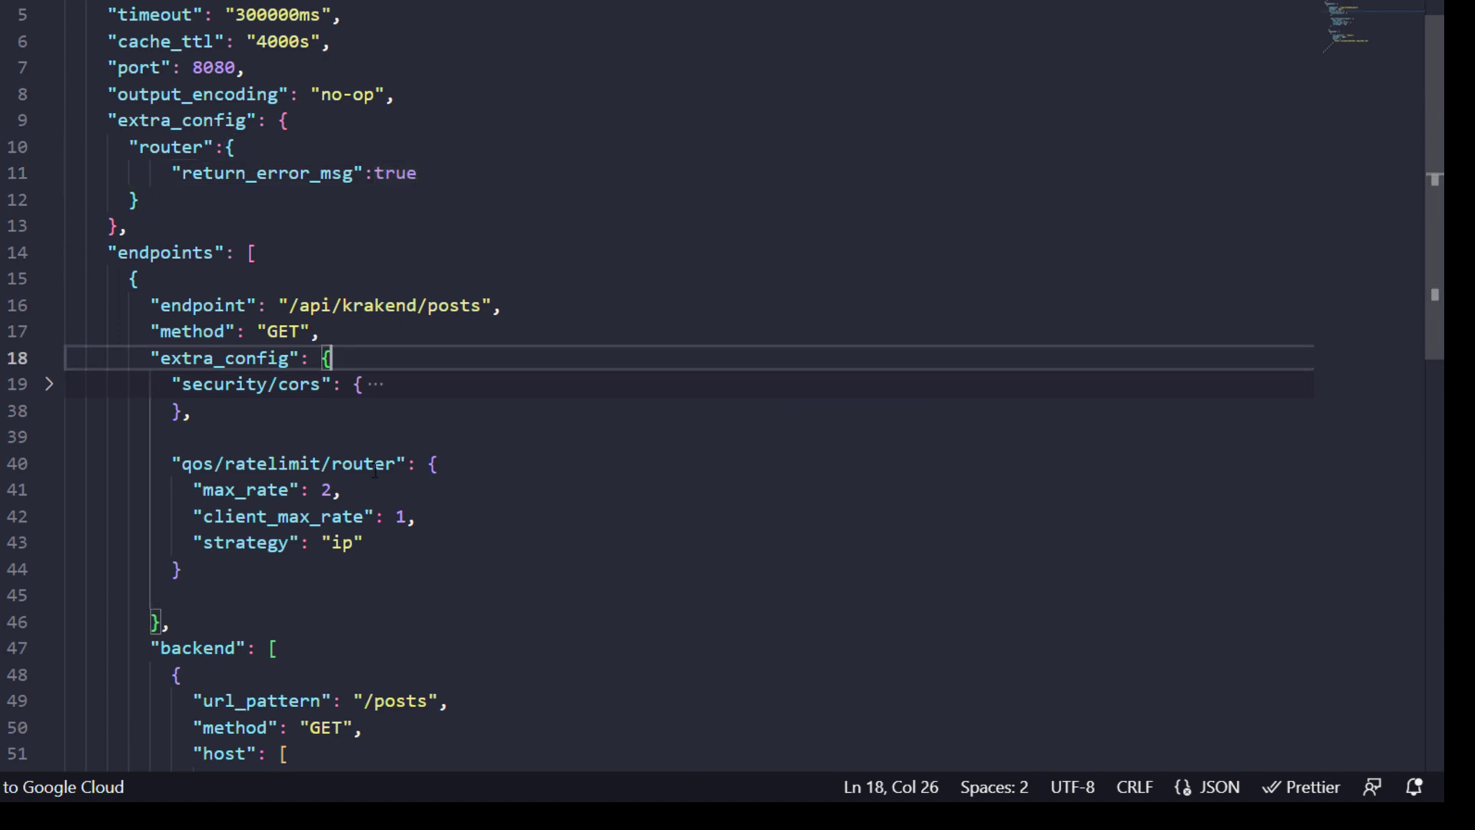
scroll(down, 3)
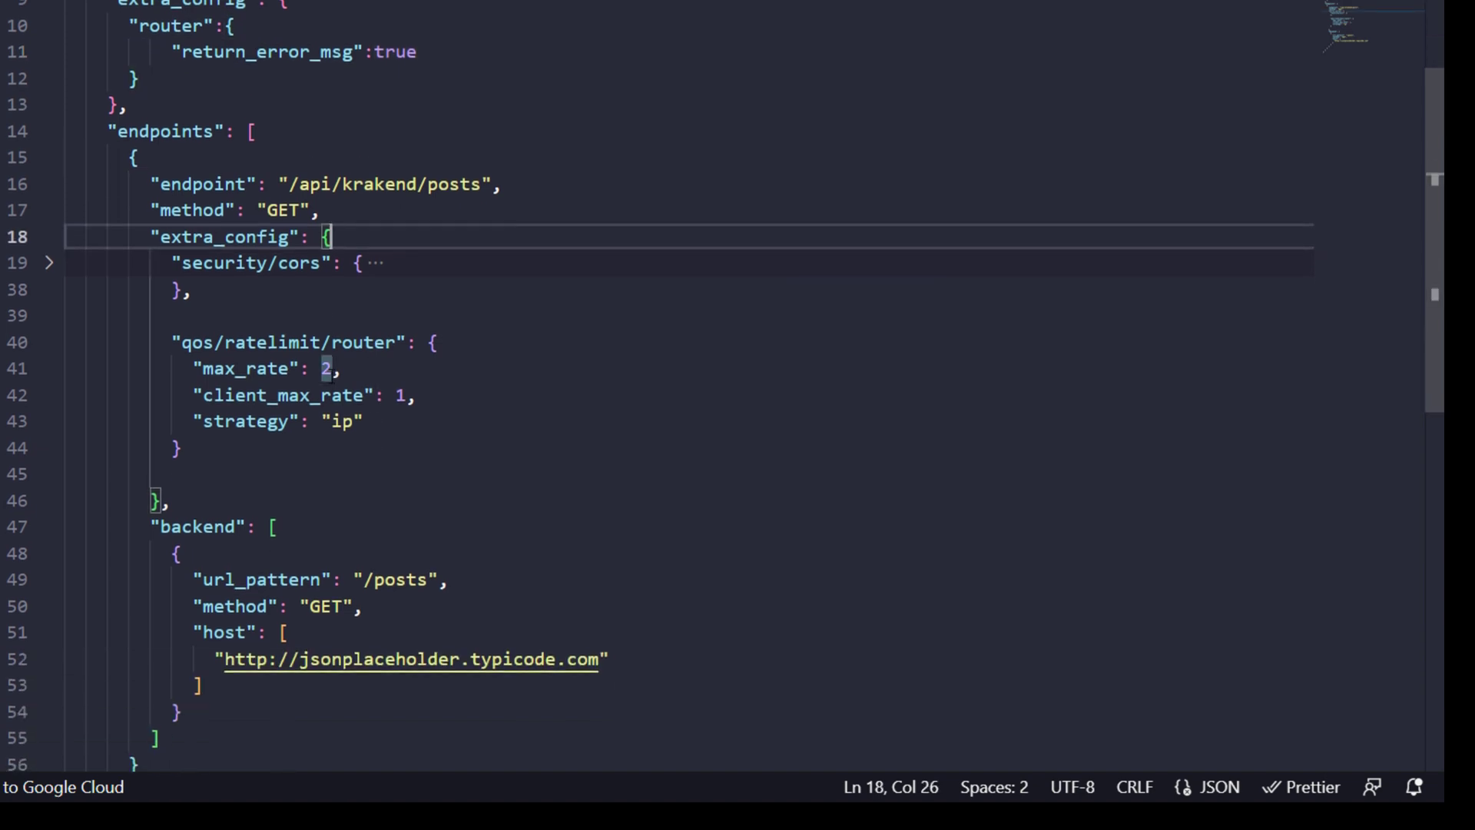
text(1)
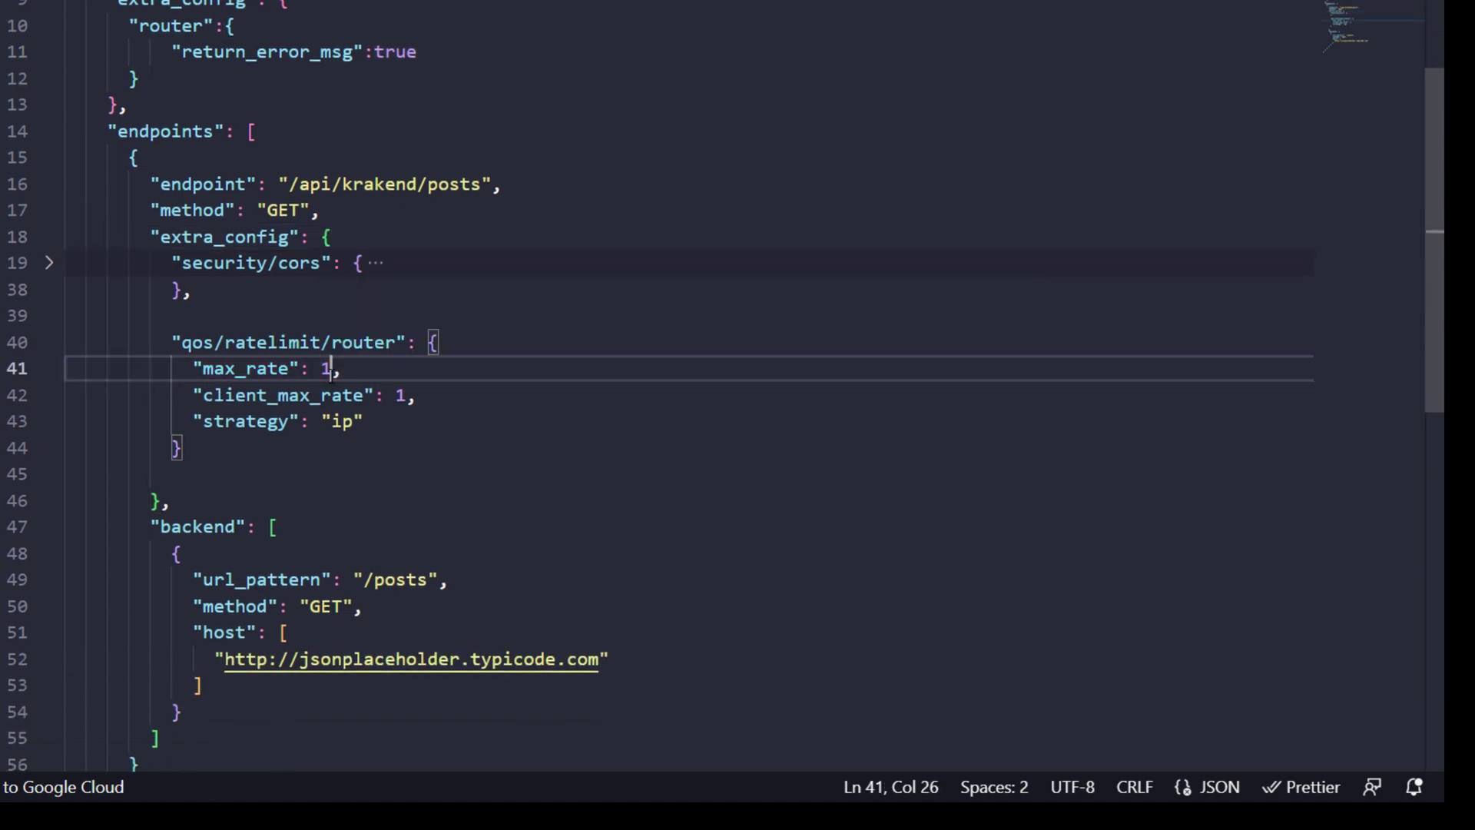
text(5)
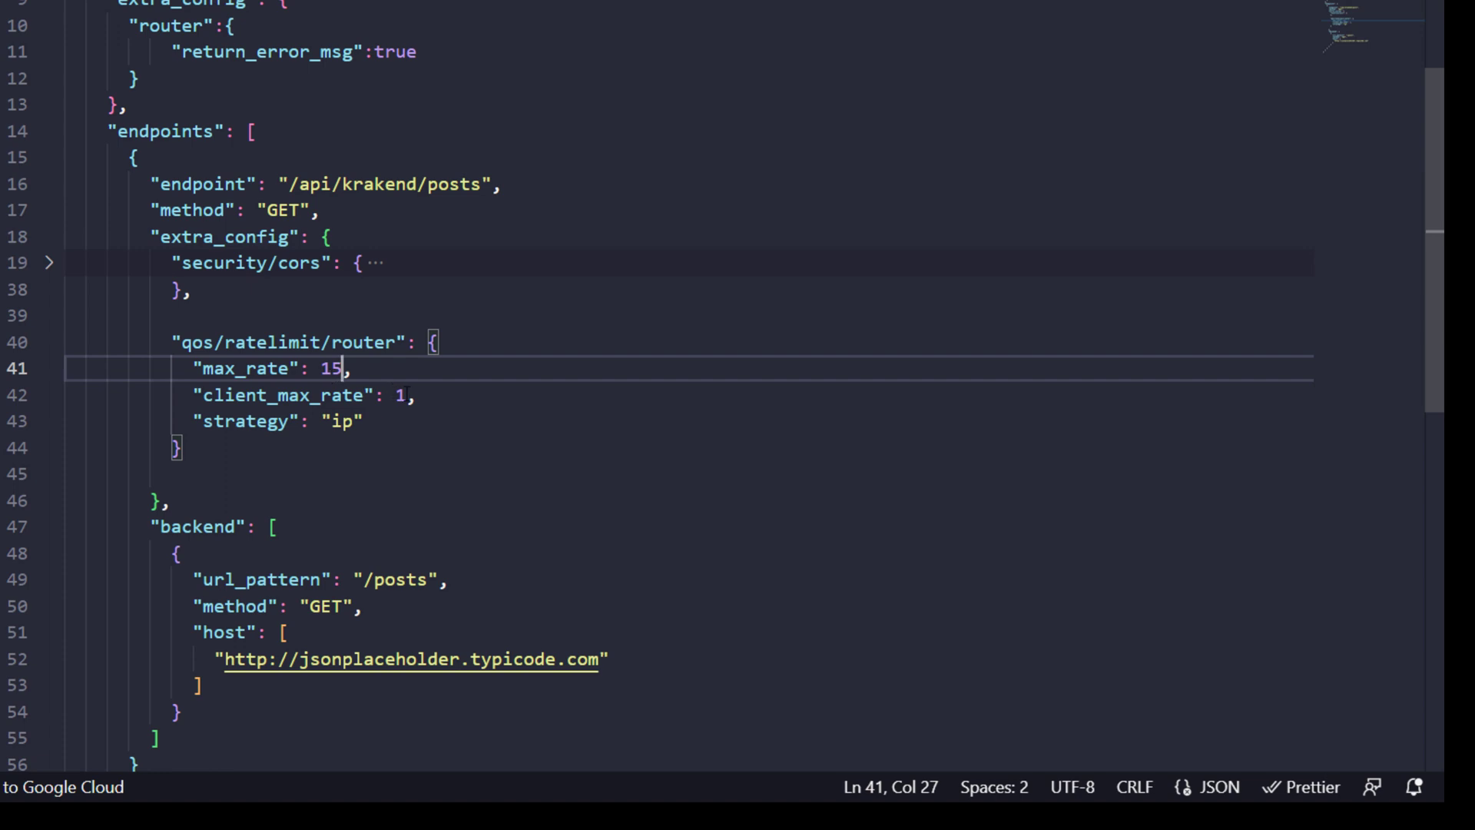
text(5)
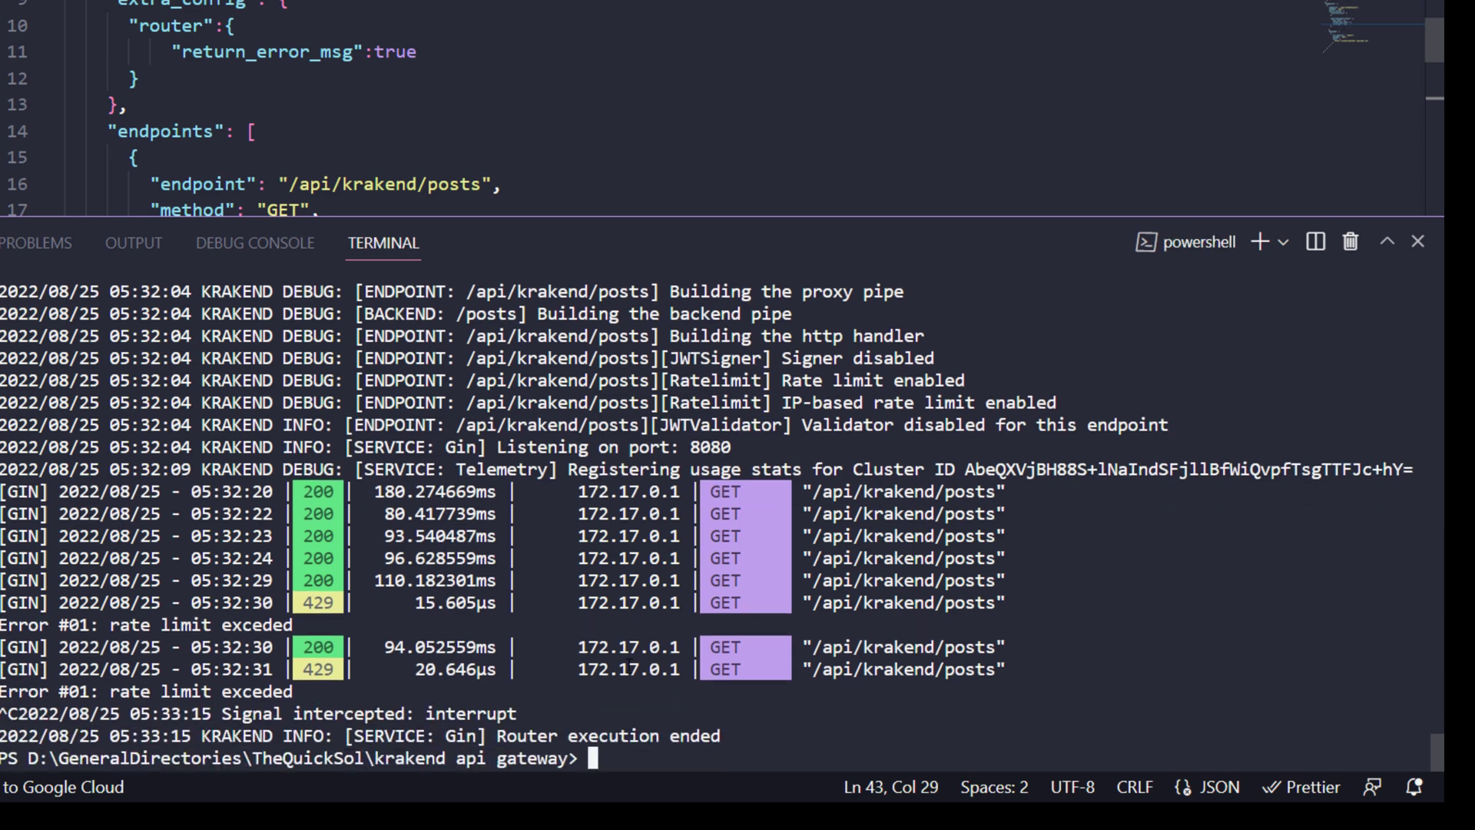
Rebuild the krakend image and run it with docker run -it -p "8080:8080" krakend
text(docker build . -t krakend)
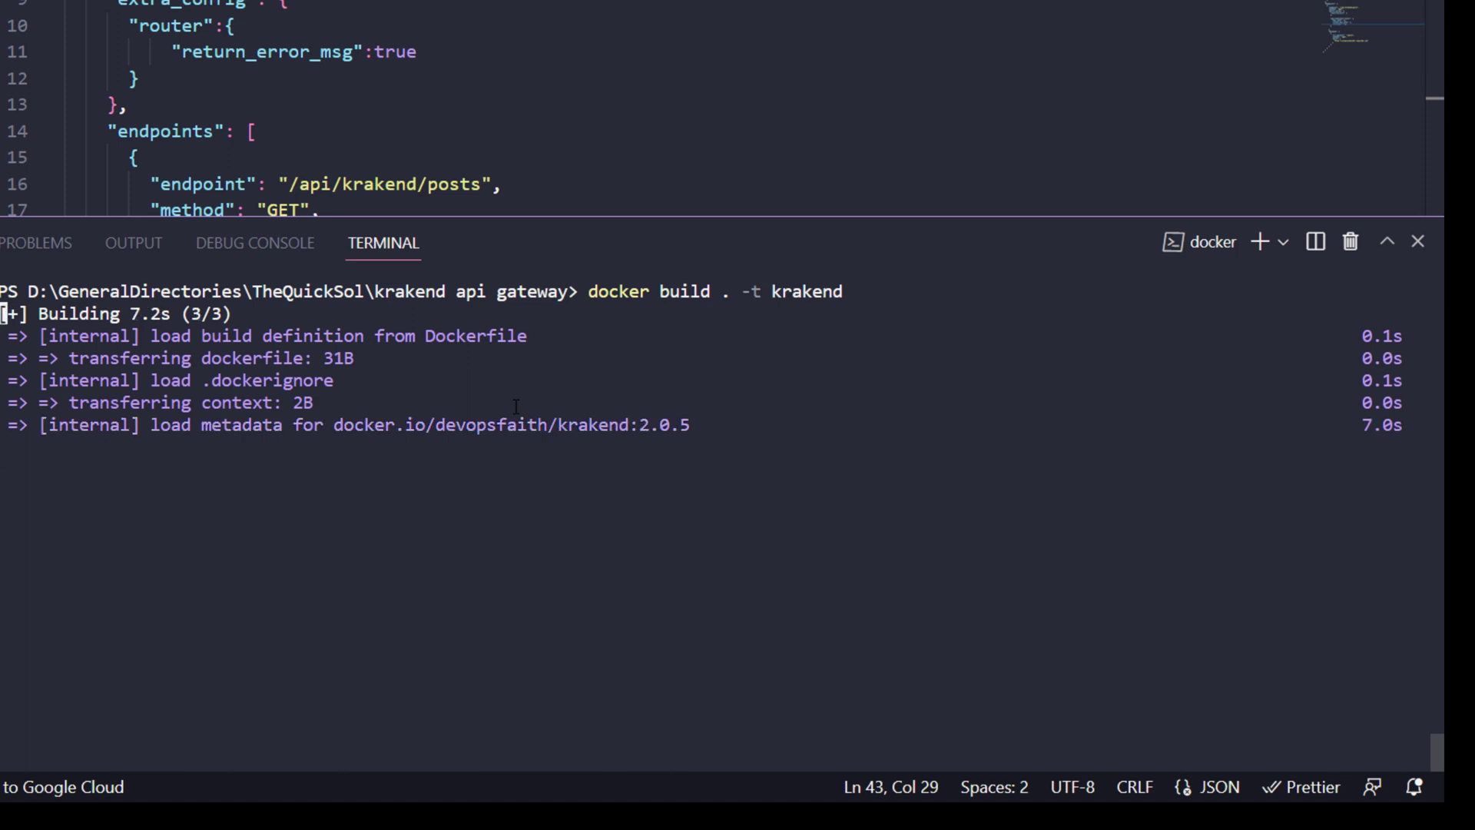
text(docker run -it -p "8080:8080" krakend)
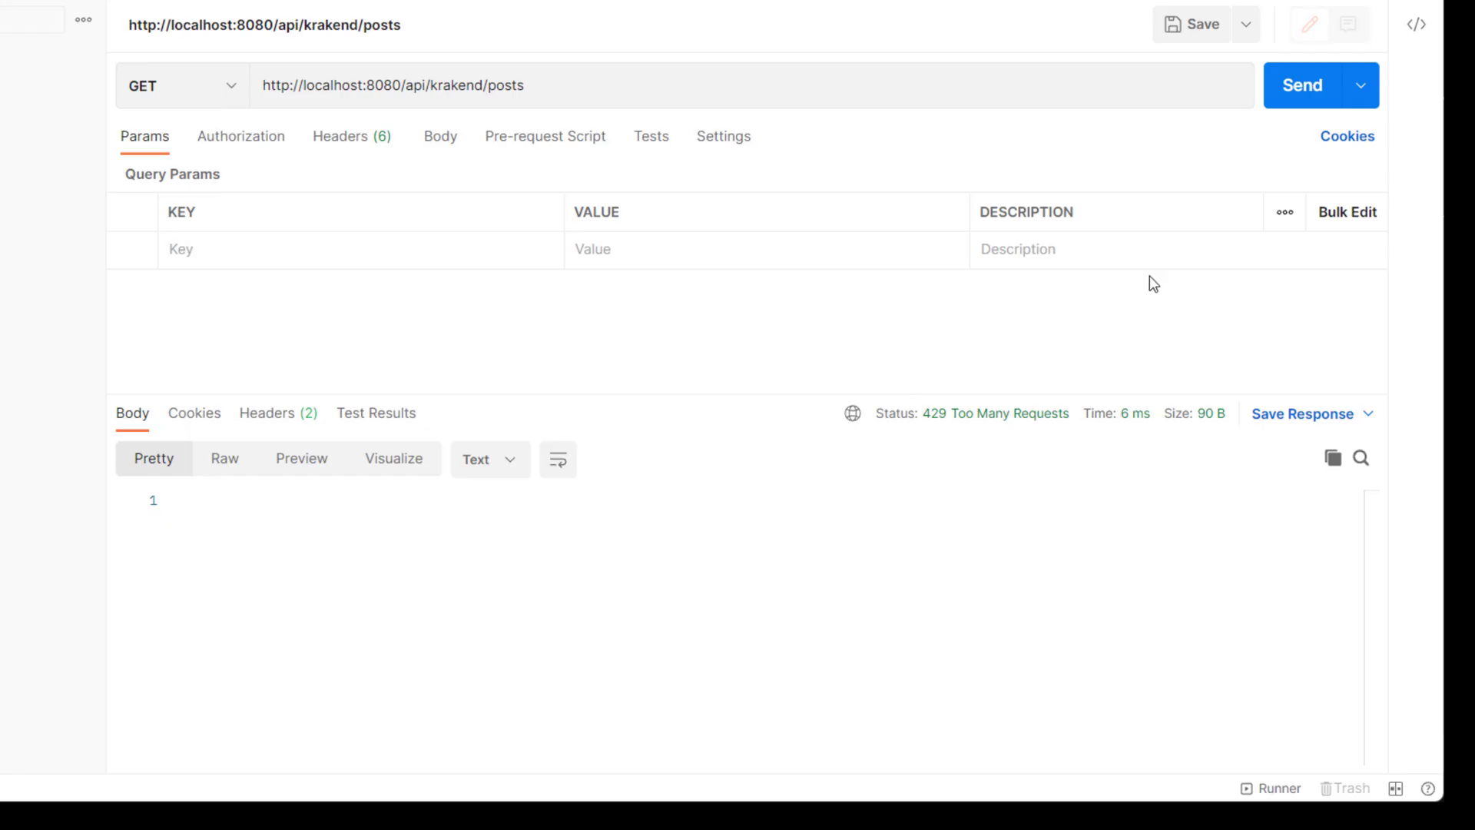
mouse_move(1303, 86)
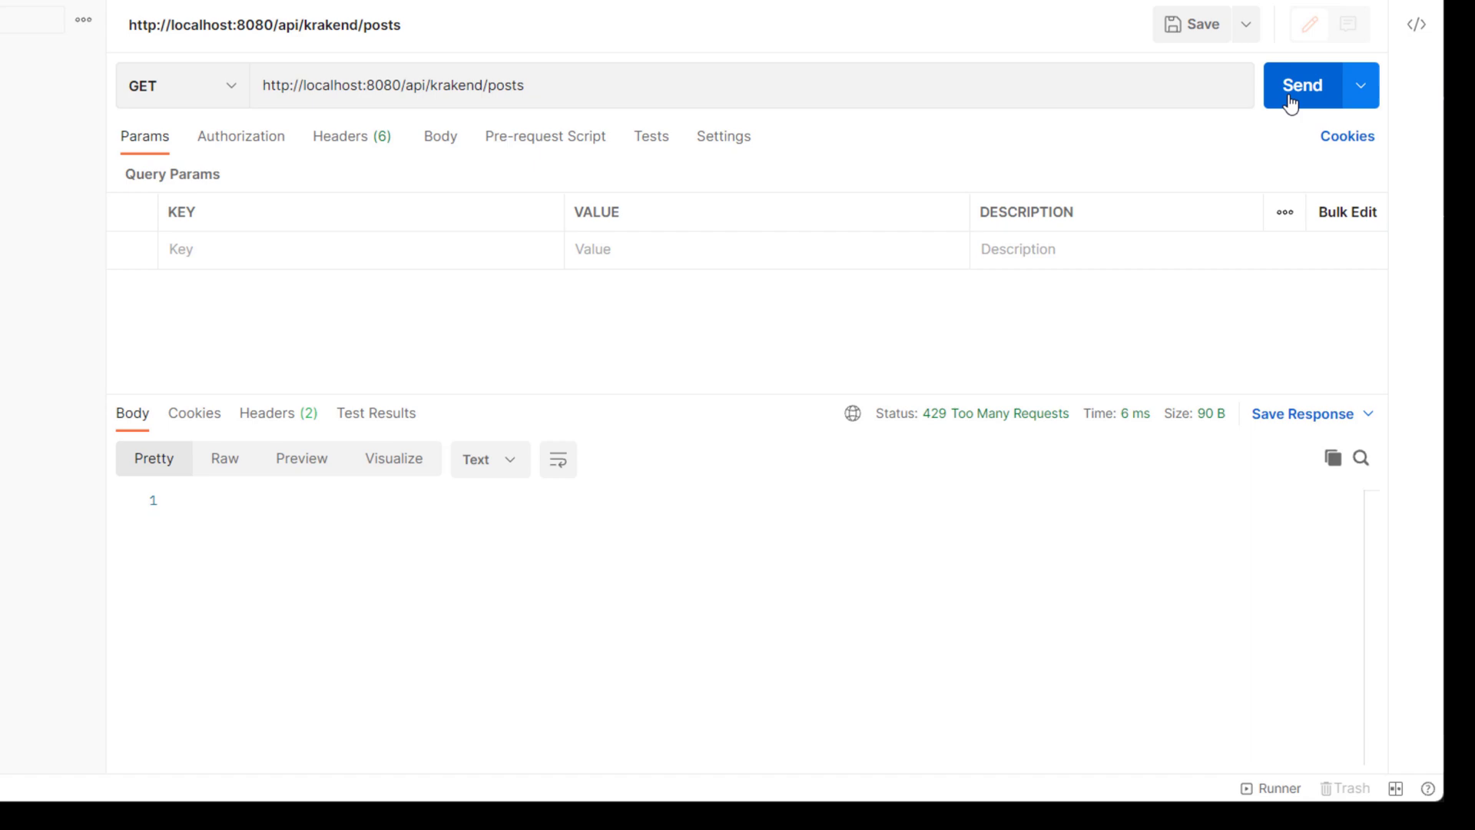
Send the posts request to the rebuilt gateway and get 200 OK with the posts list
click(1301, 84)
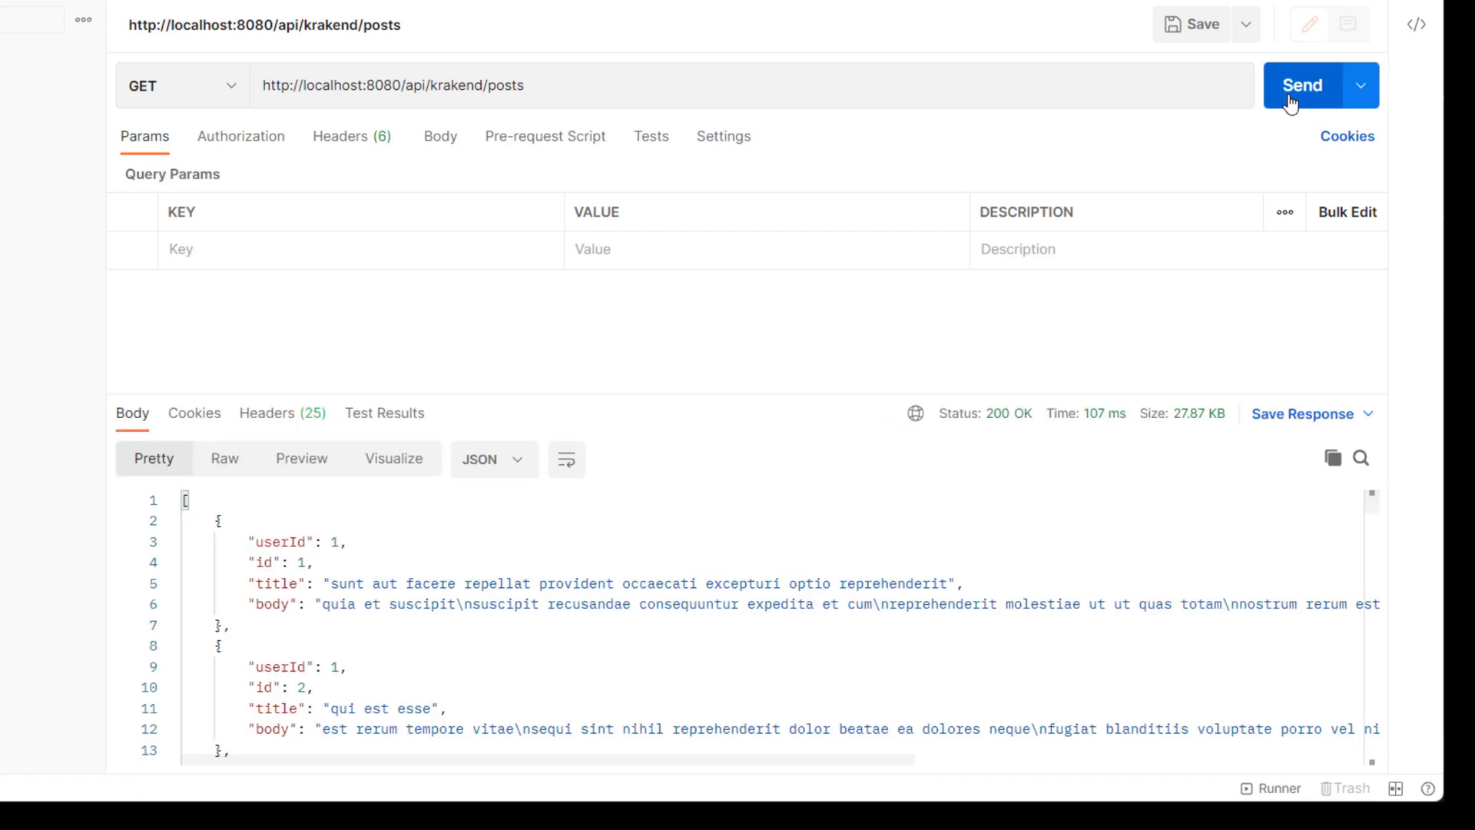
click(1302, 84)
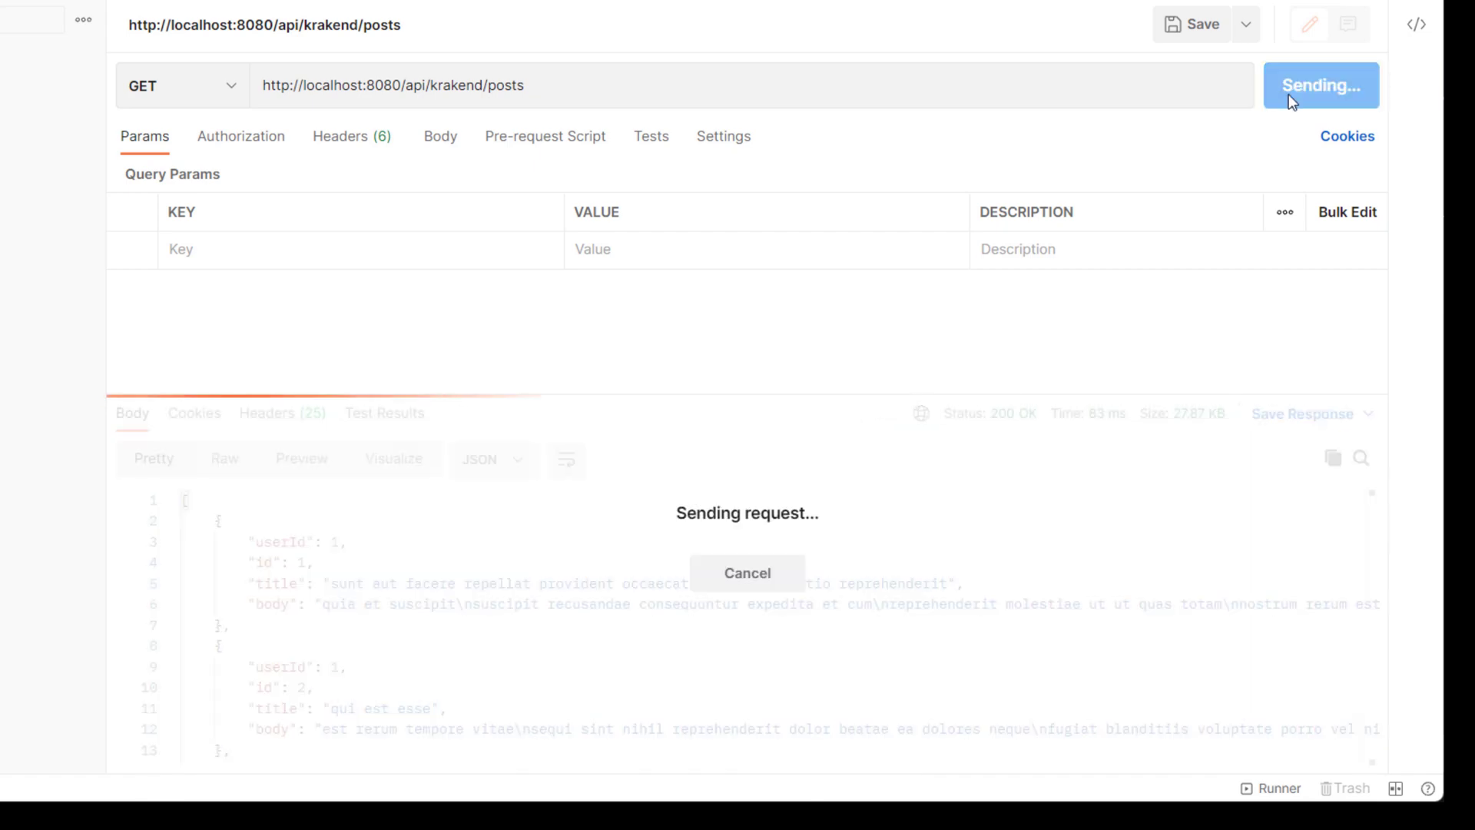